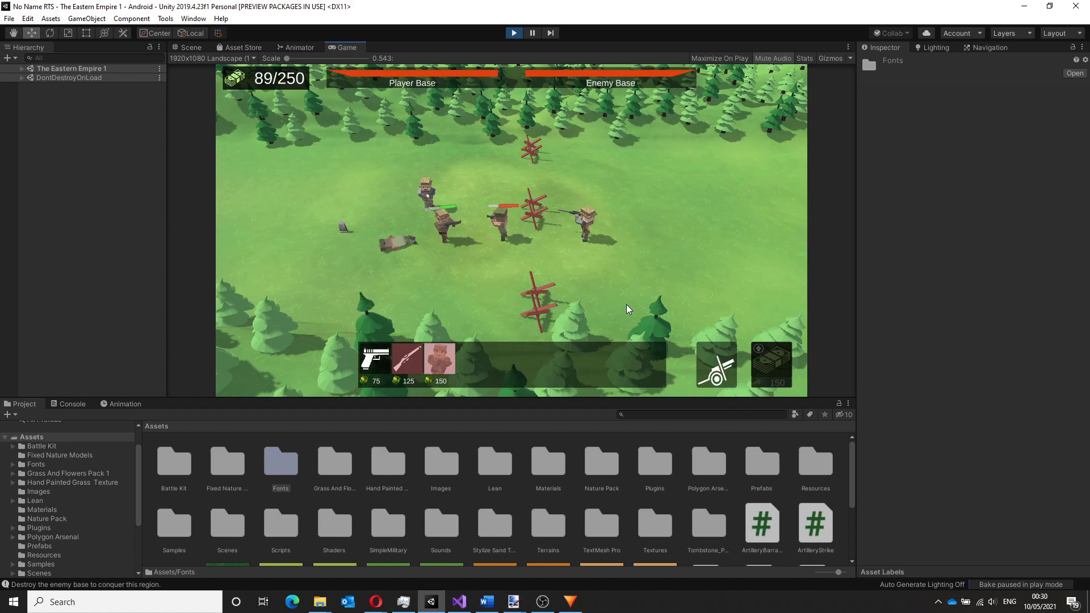
# Move the Pakistan, Afghanistan and China flags toward the canvas centre
pyautogui.click(715, 363)
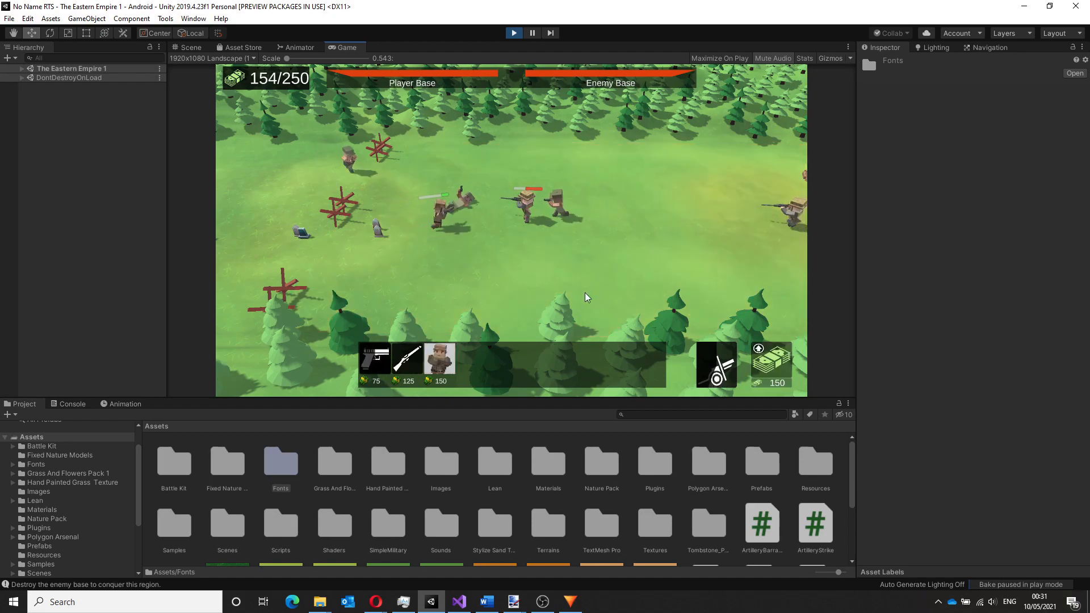
pyautogui.click(512, 601)
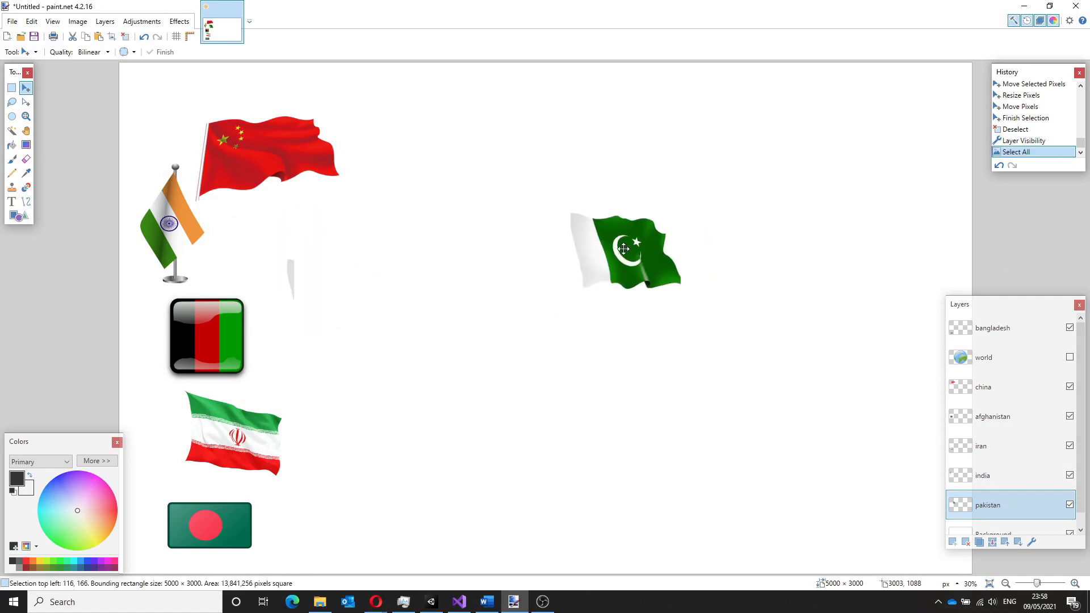
pyautogui.moveTo(623, 249); pyautogui.dragTo(516, 278)
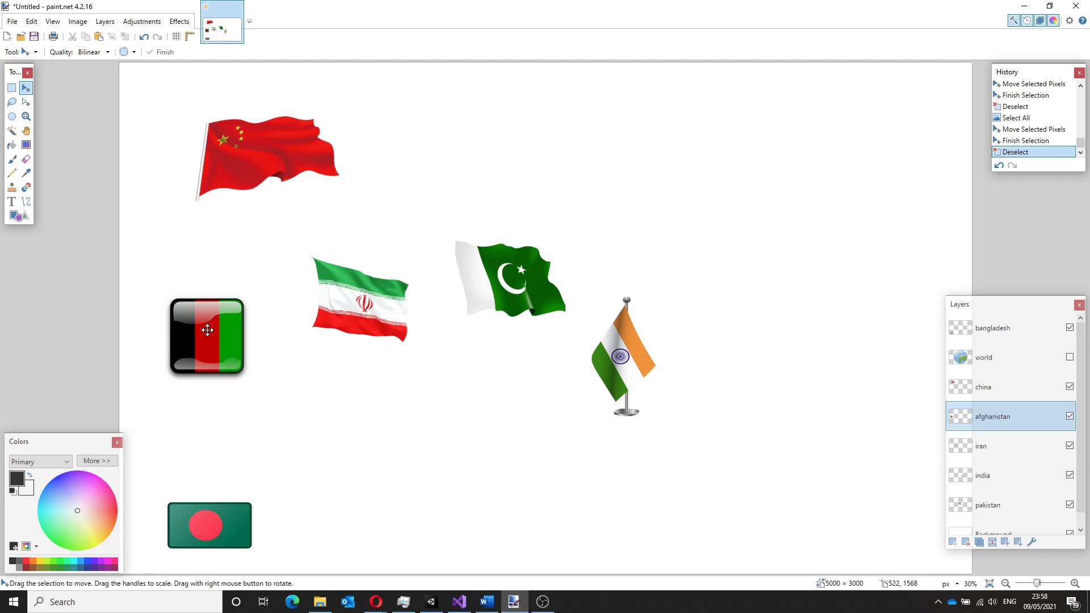
pyautogui.moveTo(207, 336); pyautogui.dragTo(439, 174)
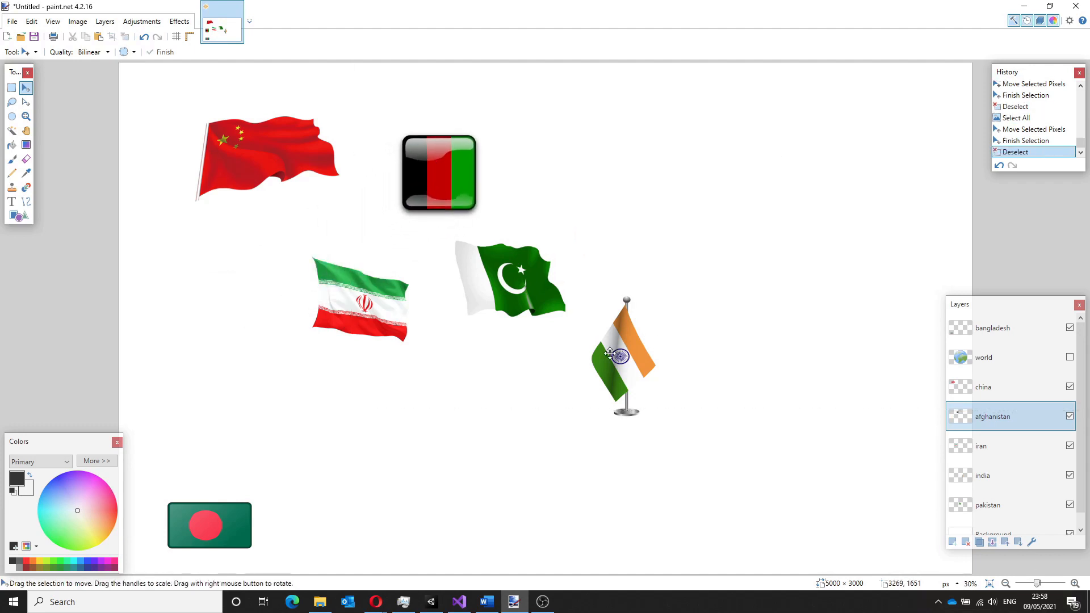
pyautogui.moveTo(268, 156); pyautogui.dragTo(658, 193)
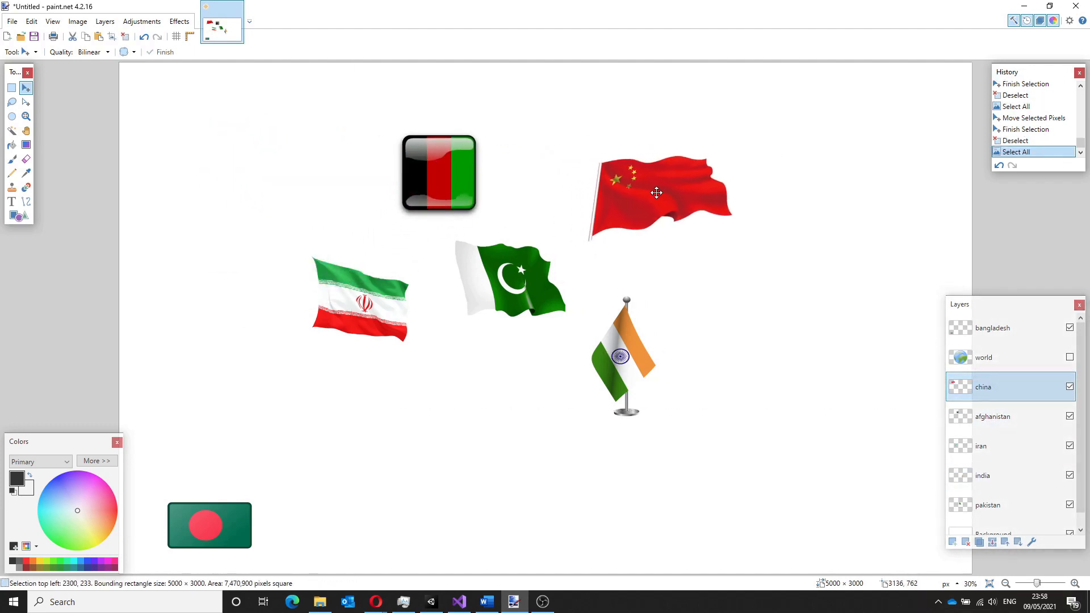
pyautogui.moveTo(661, 195); pyautogui.dragTo(657, 191)
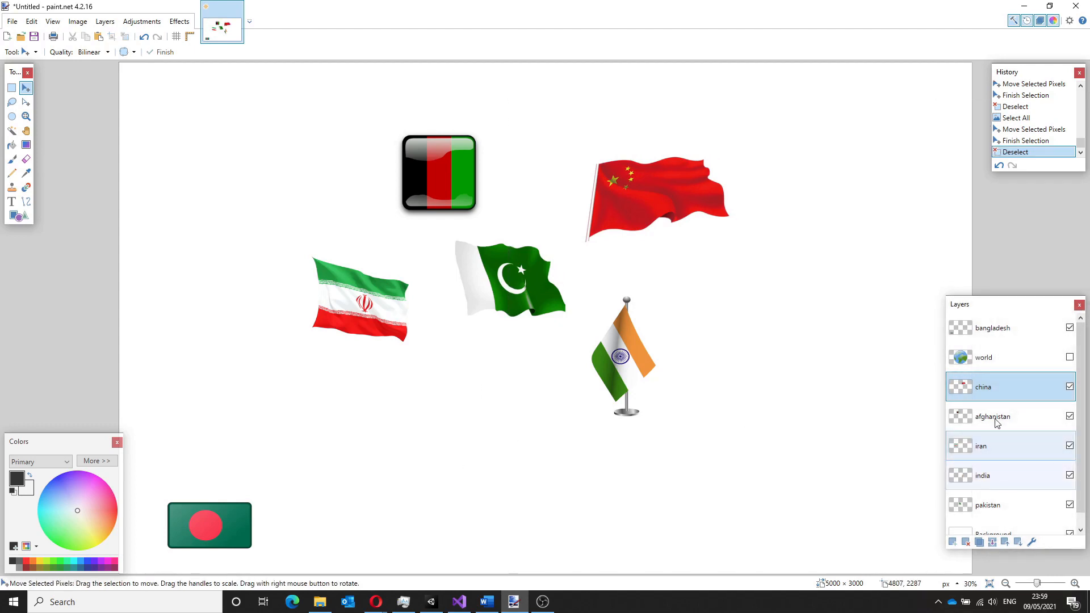
# Place the Bangladesh flag beside India, select the iran layer, and start a new image
pyautogui.moveTo(210, 525); pyautogui.dragTo(728, 370)
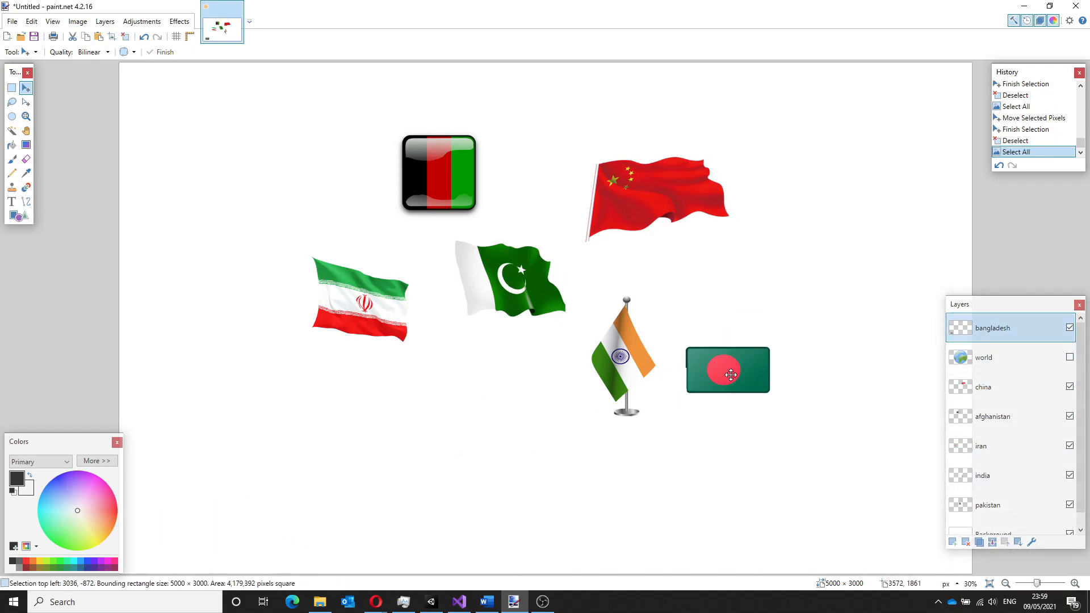
pyautogui.moveTo(729, 375); pyautogui.dragTo(730, 351)
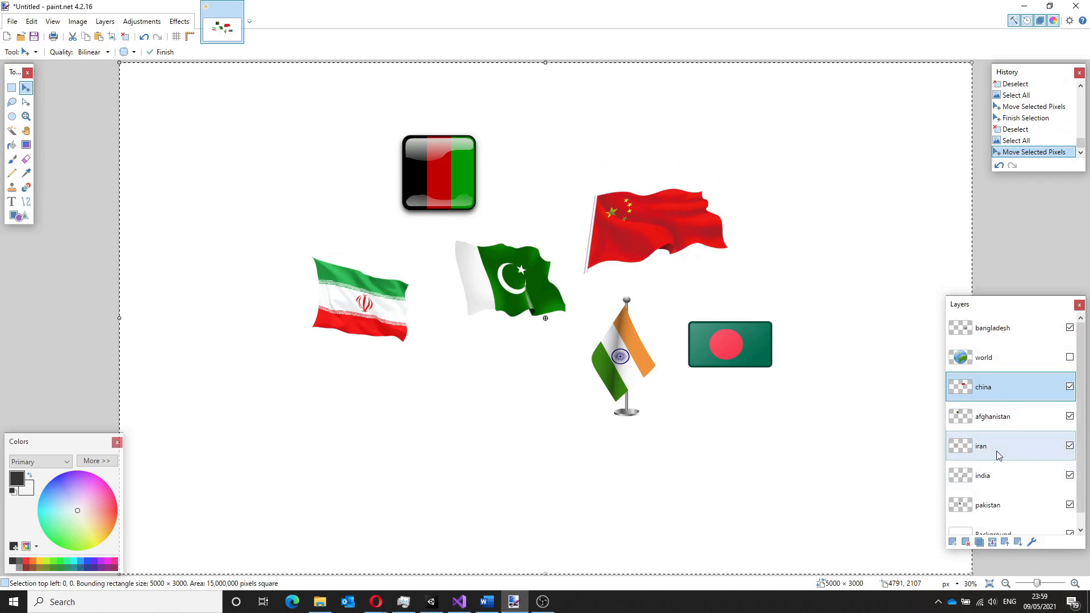
pyautogui.click(982, 446)
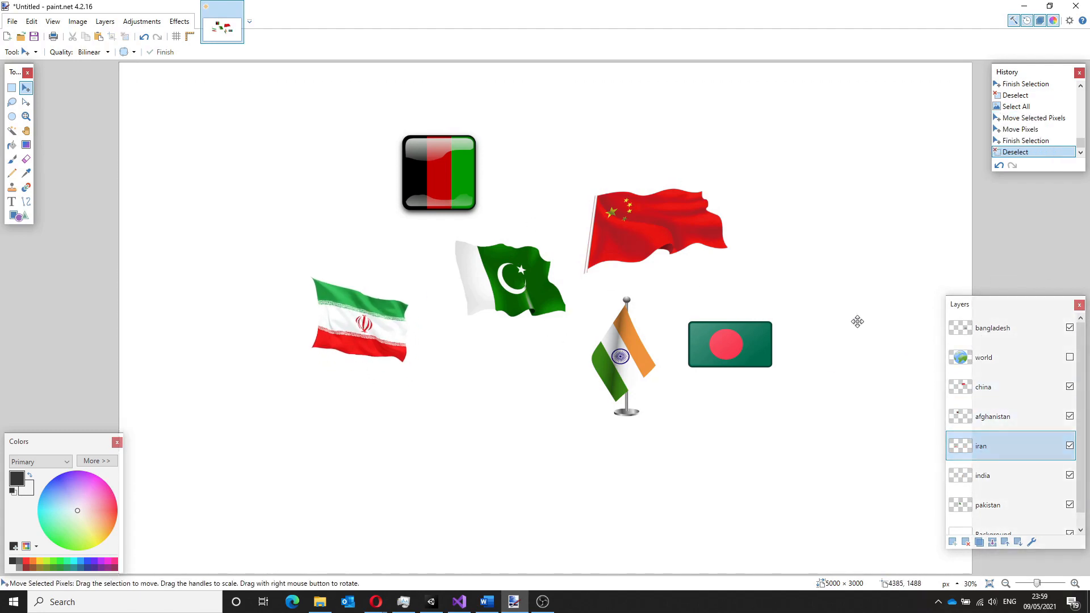
pyautogui.click(1071, 357)
pyautogui.write('1500')
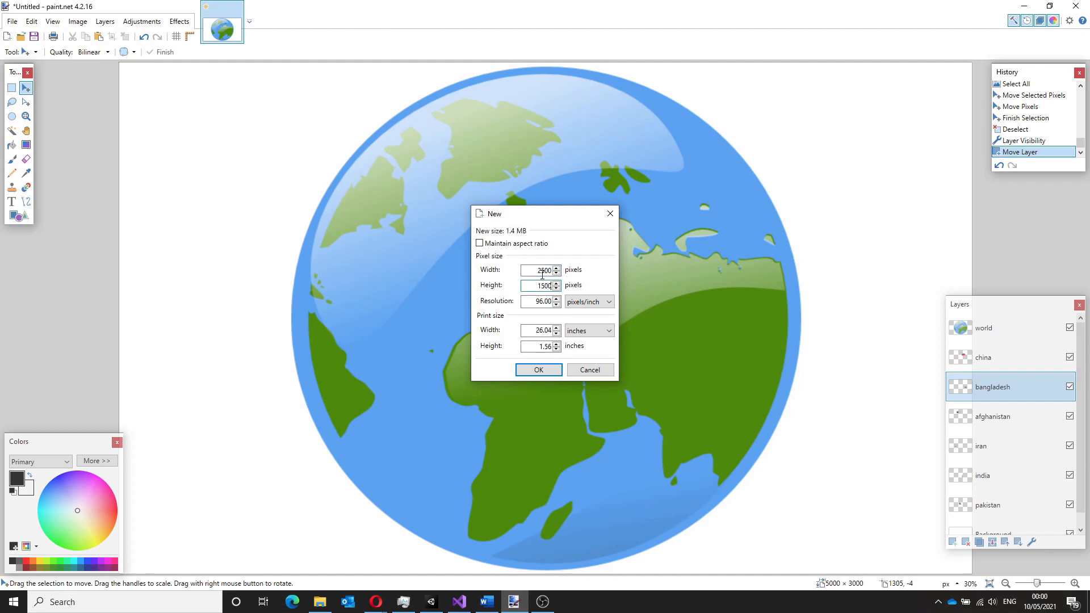
# Create the blank canvas and bucket-fill its drawn regions with green and other palette colours
pyautogui.click(538, 369)
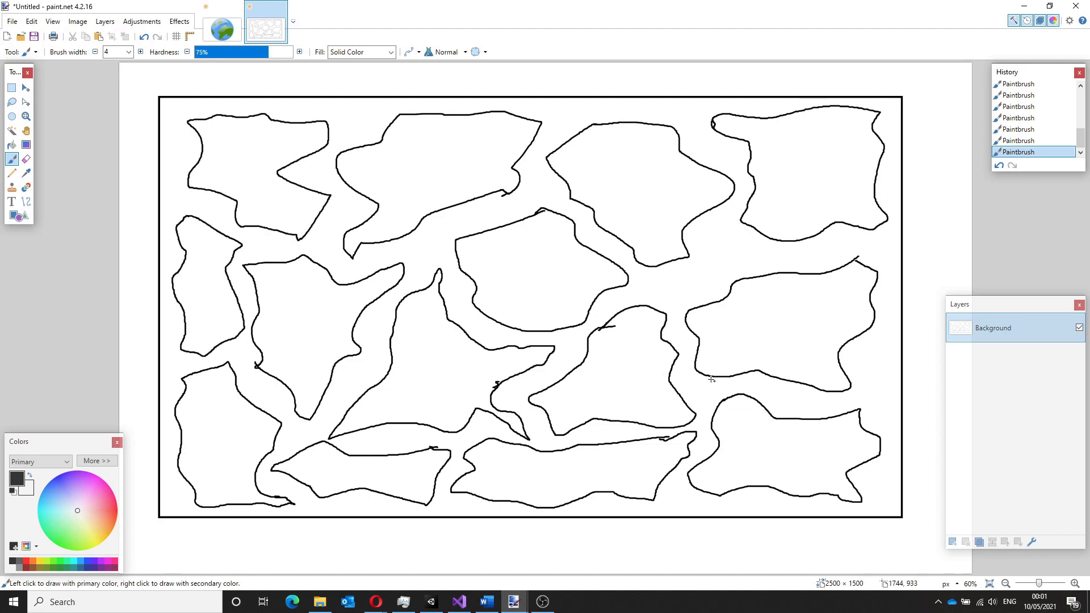
pyautogui.click(556, 274)
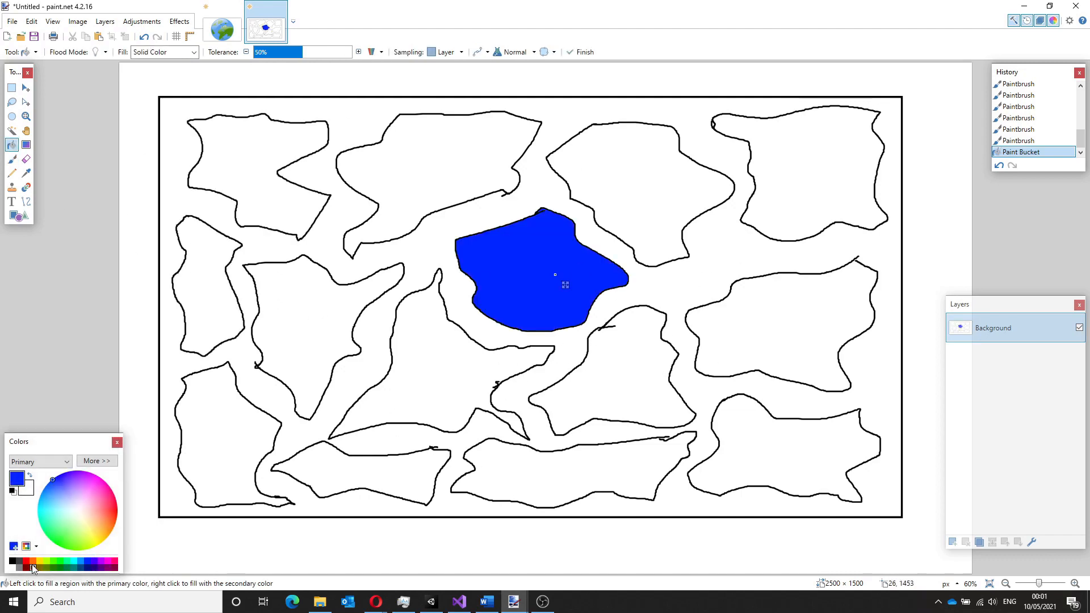
pyautogui.click(772, 452)
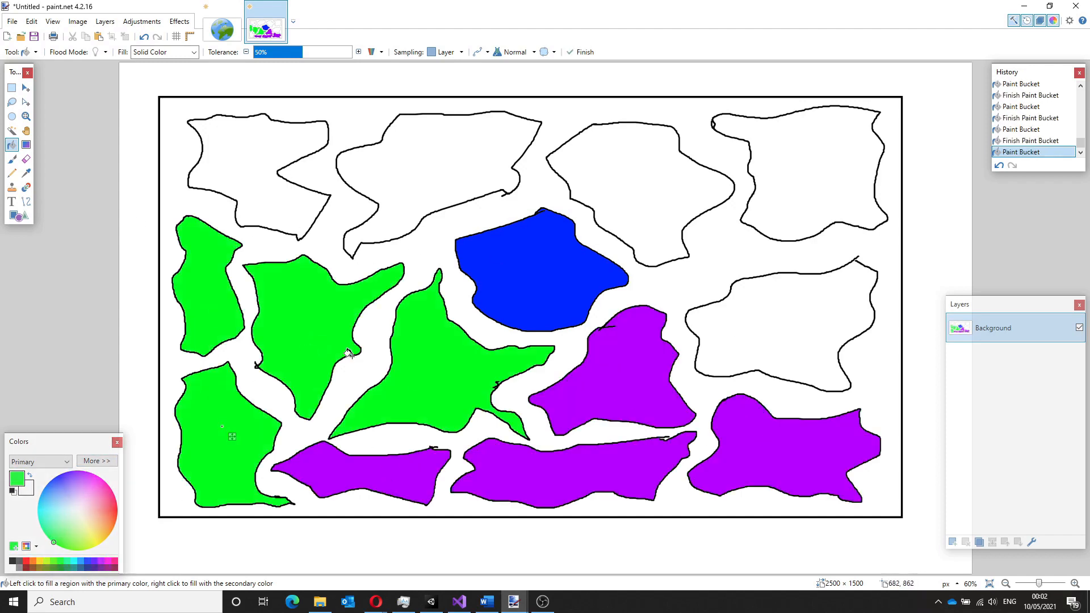
pyautogui.click(799, 331)
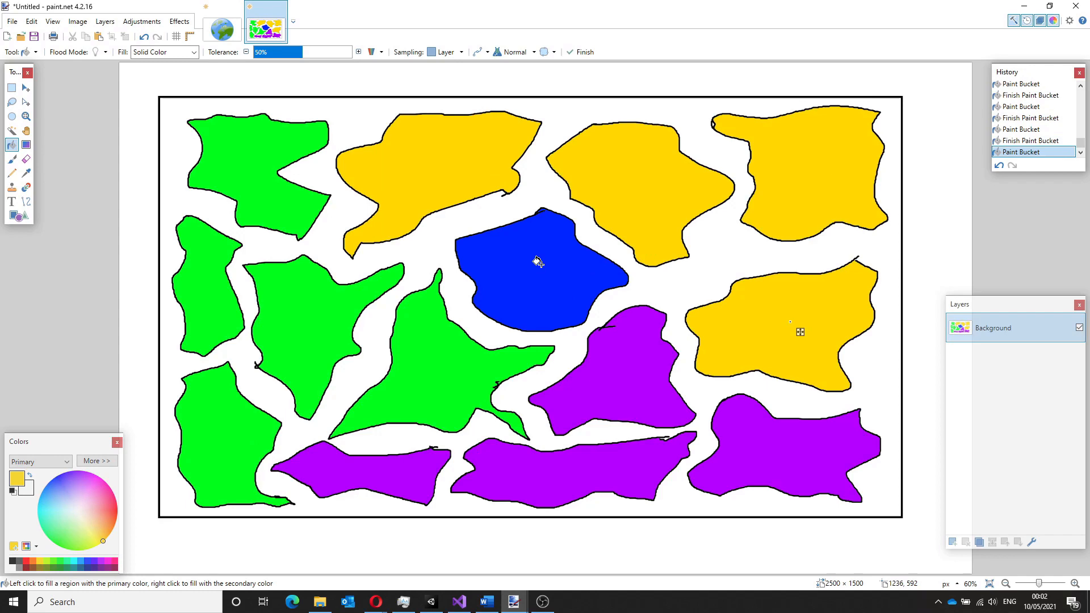
pyautogui.click(453, 377)
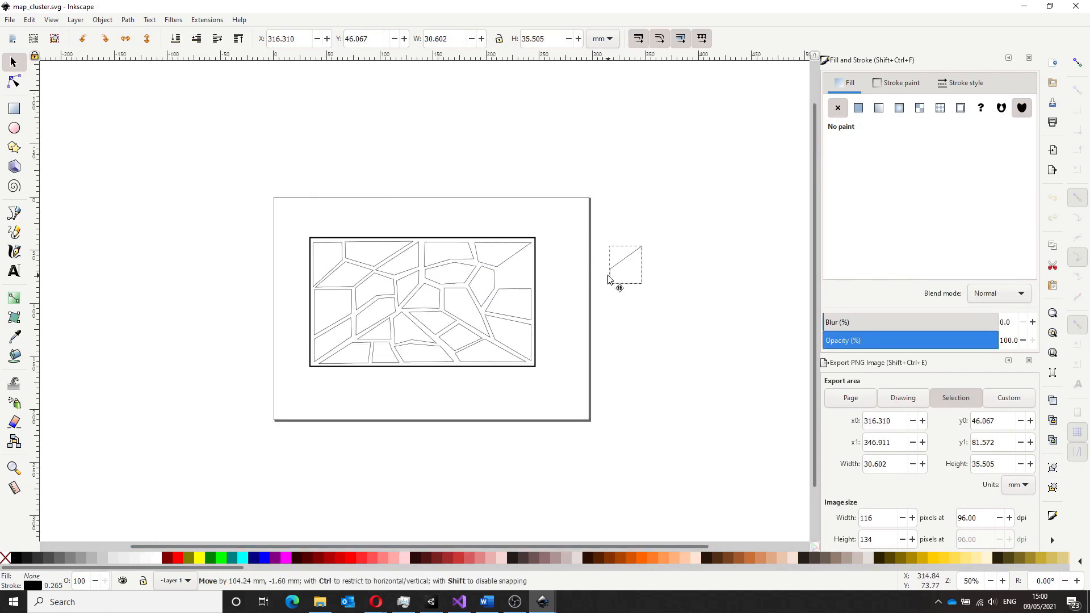
# Leave the Inkscape polygon map for Unity's game-map texture Import Settings
pyautogui.moveTo(625, 263); pyautogui.dragTo(612, 358)
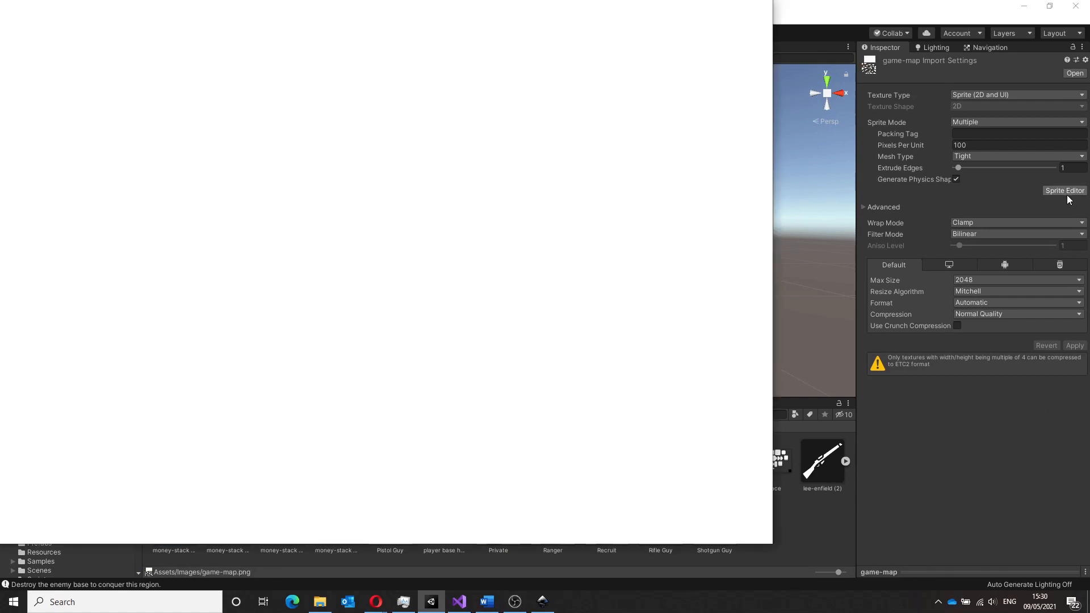
# Tint the game-map_0 Sprite Renderer colour yellow (C3CD39)
pyautogui.click(1064, 191)
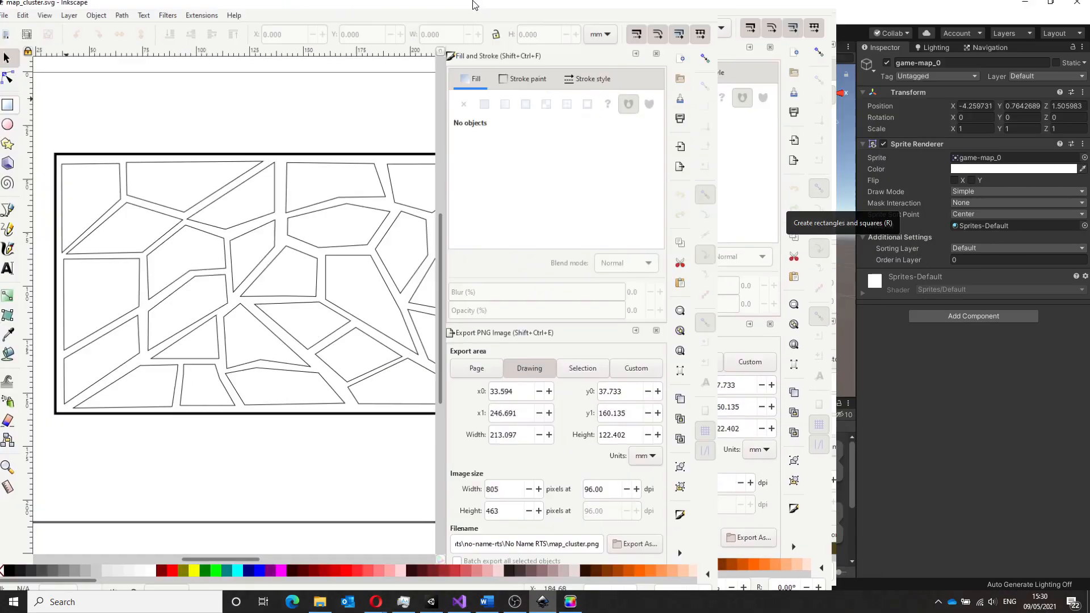
pyautogui.click(542, 602)
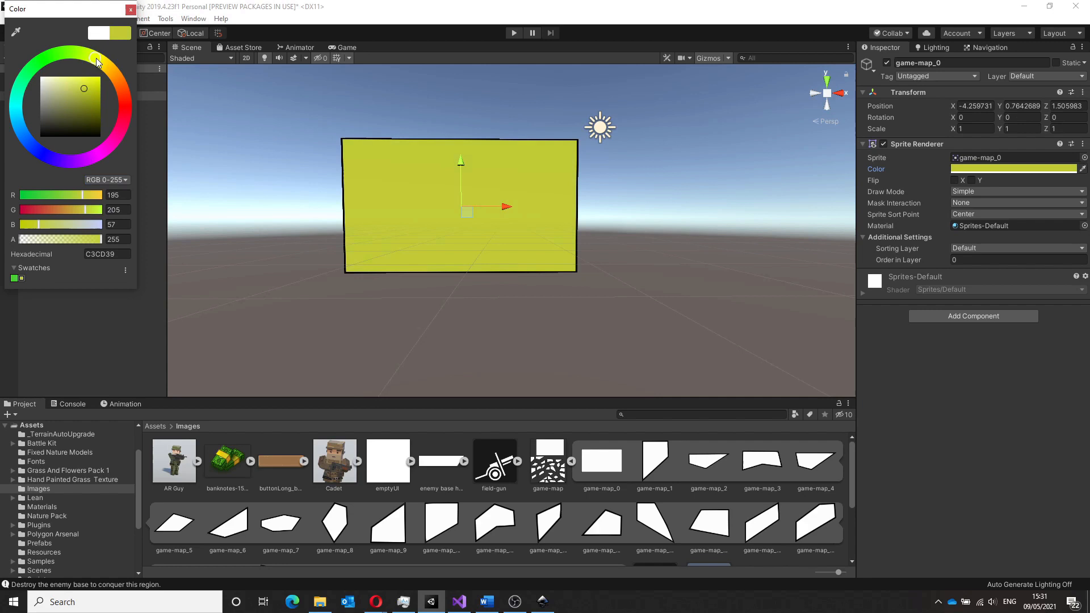
pyautogui.click(654, 461)
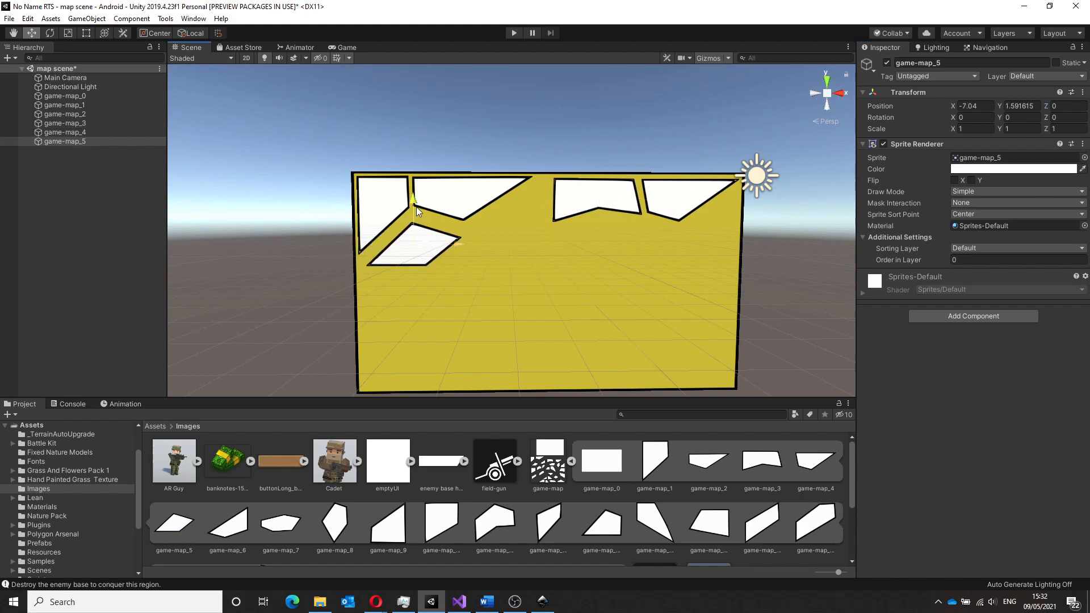
# Place region sprites game-map_6 through game-map_18 onto the yellow map
pyautogui.click(65, 150)
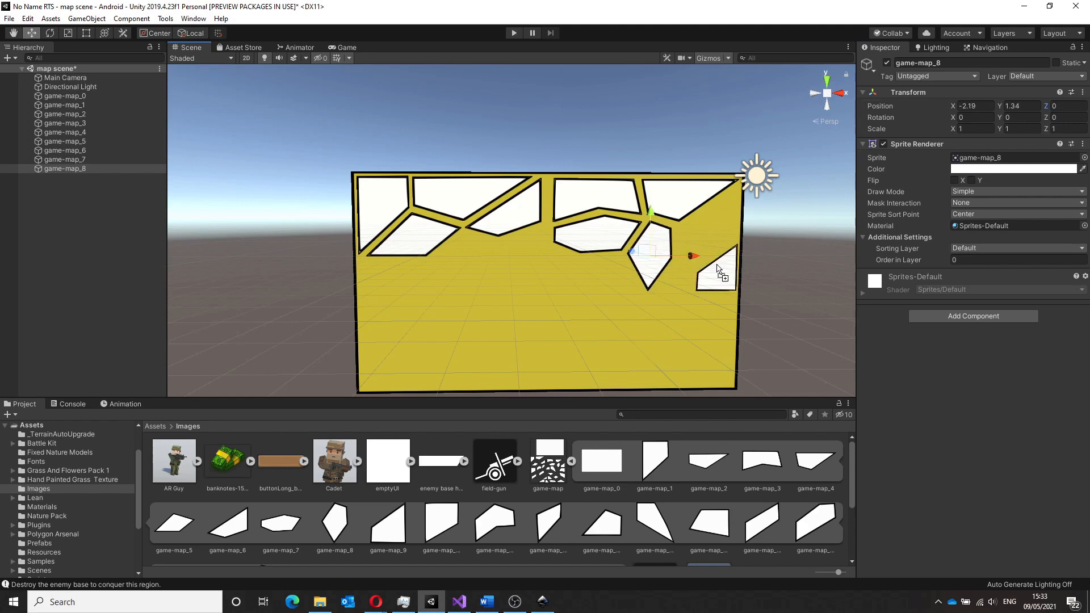
pyautogui.click(66, 177)
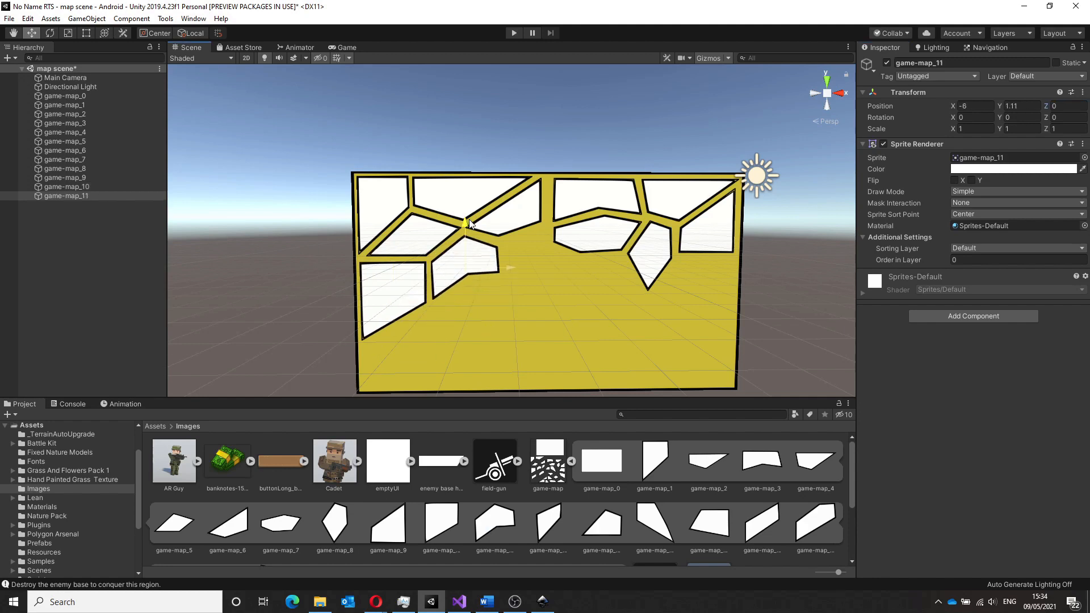
pyautogui.click(536, 257)
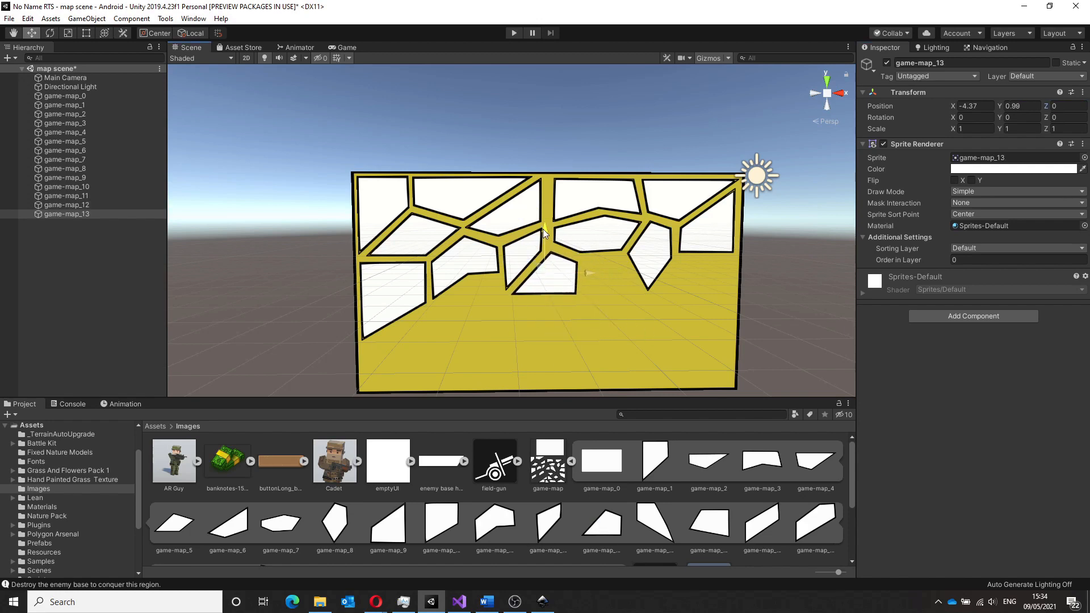
pyautogui.click(69, 223)
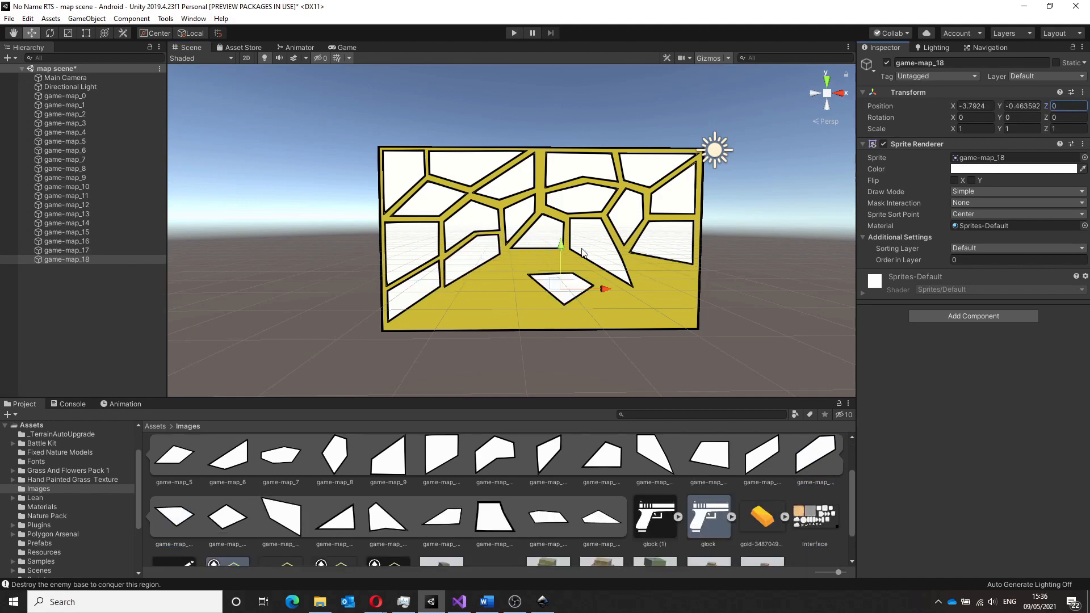
pyautogui.moveTo(559, 247); pyautogui.dragTo(549, 226)
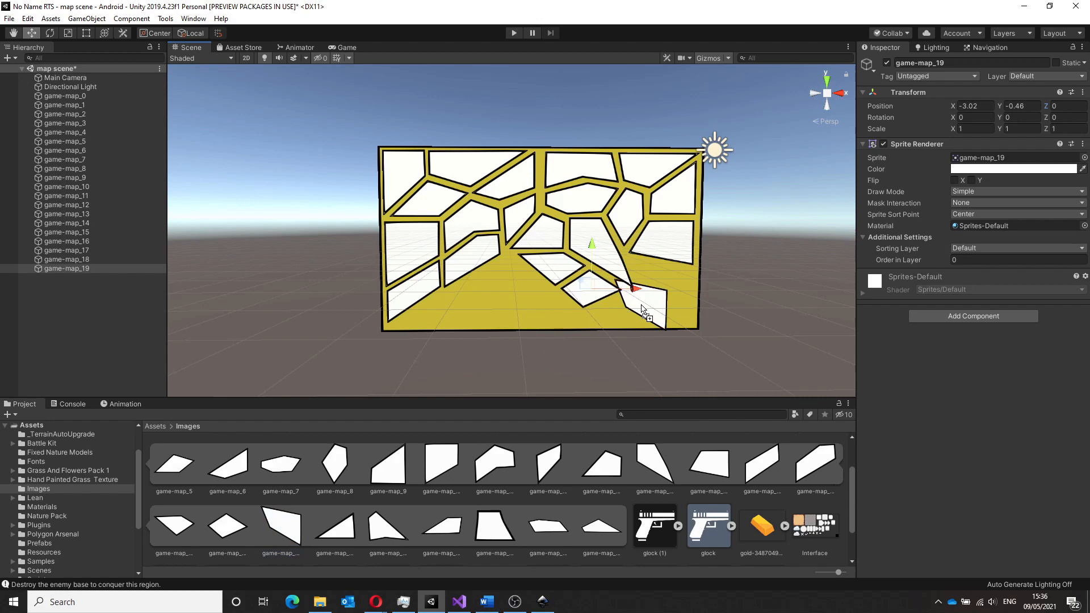
pyautogui.click(67, 276)
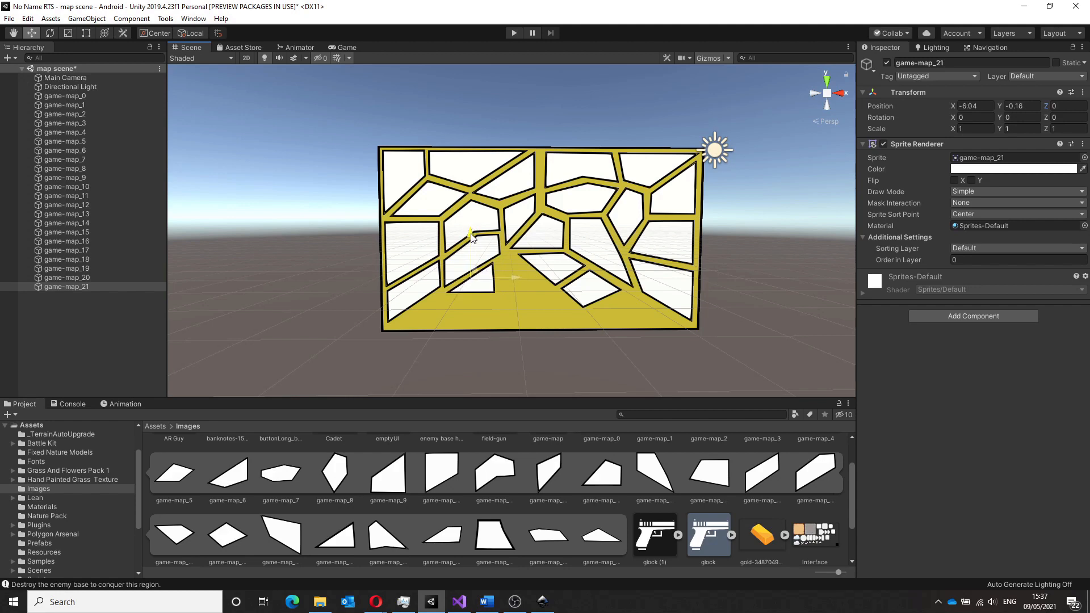
pyautogui.click(66, 295)
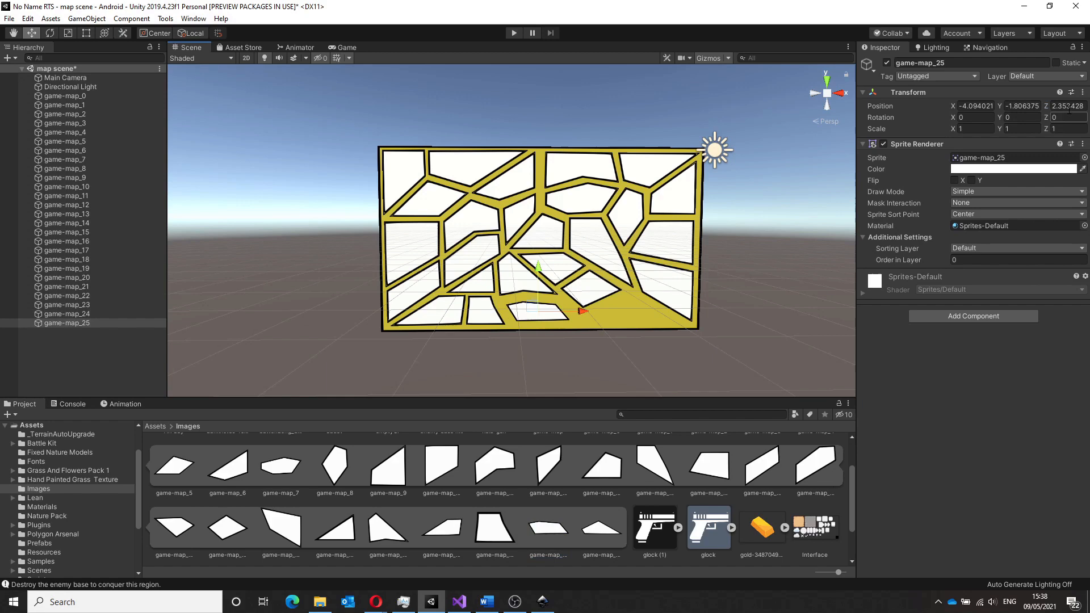
pyautogui.click(65, 331)
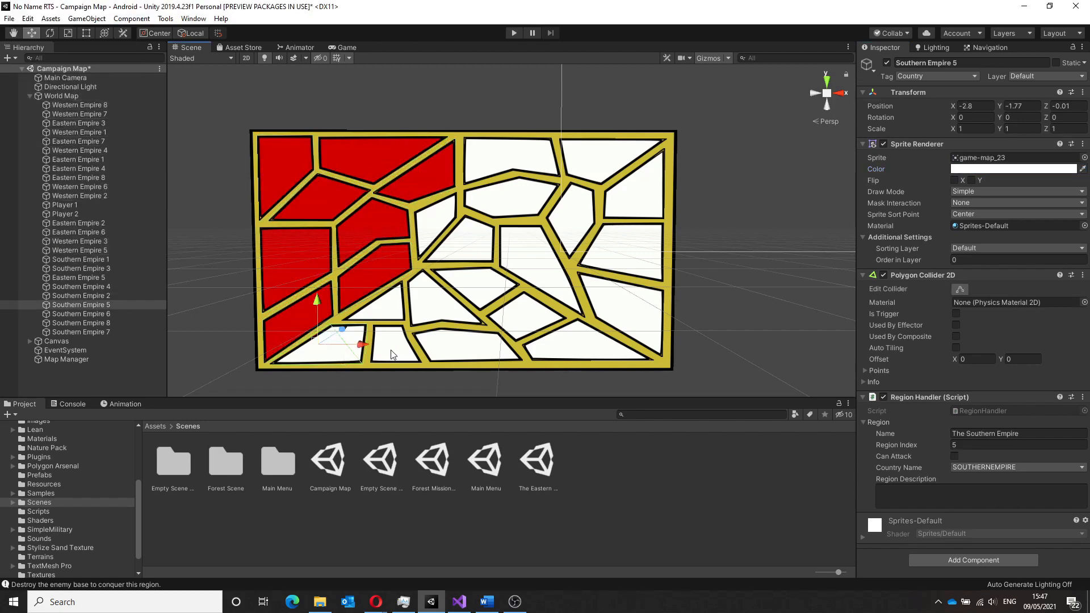
# Select a region on the Campaign Map, then bring up MapManager.cs in Visual Studio
pyautogui.click(1012, 169)
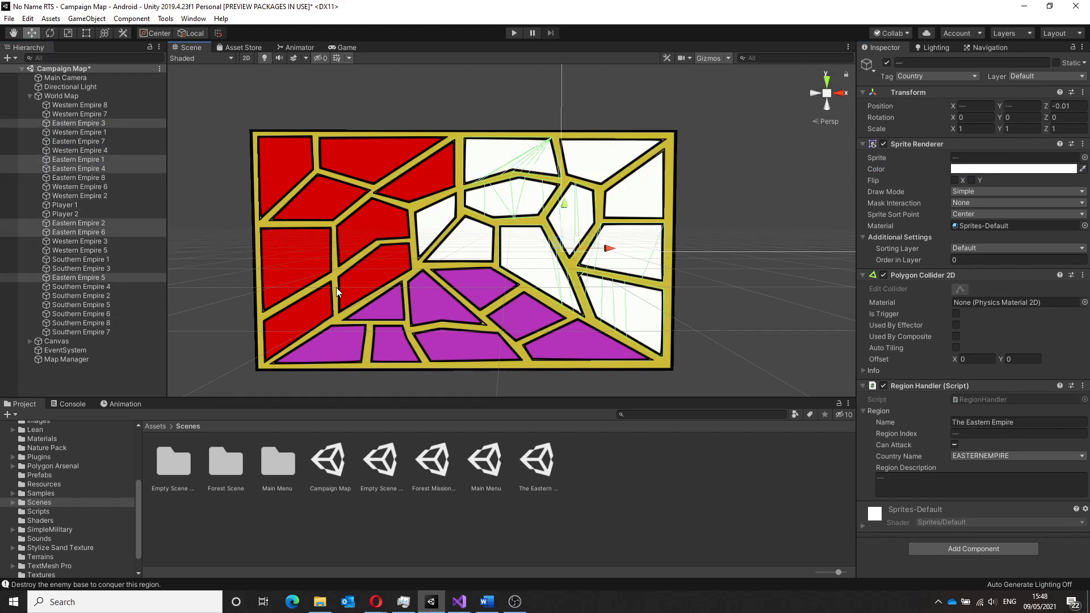
pyautogui.click(1012, 168)
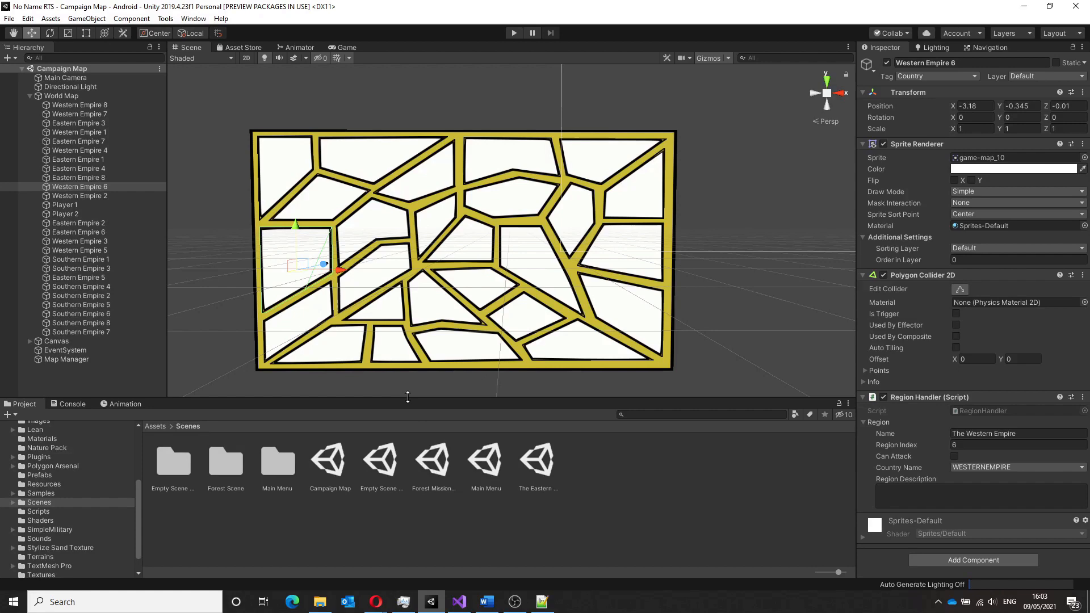
pyautogui.moveTo(687, 387)
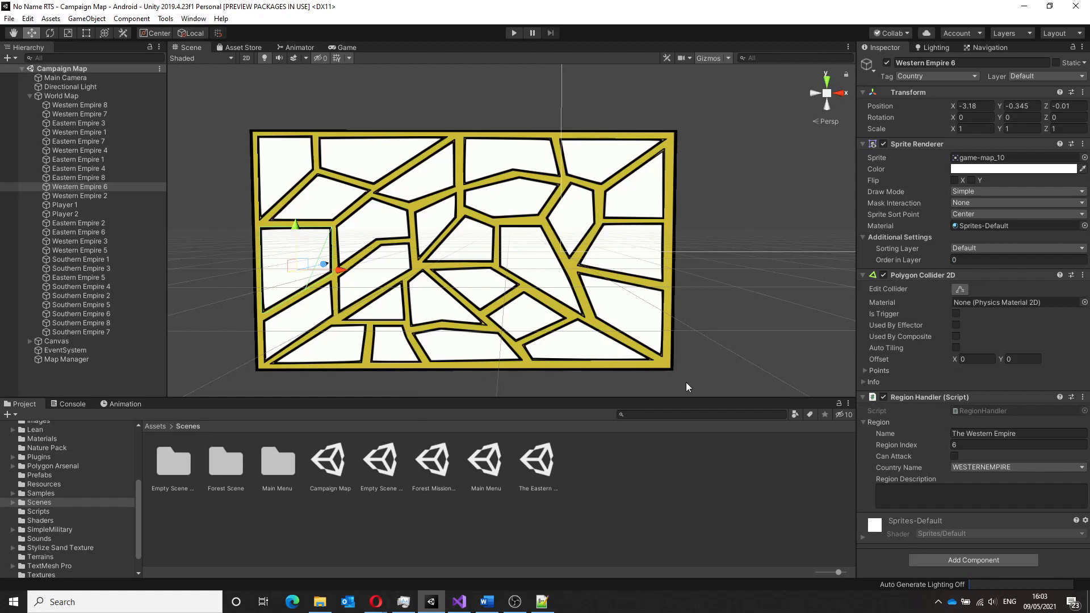
pyautogui.click(458, 601)
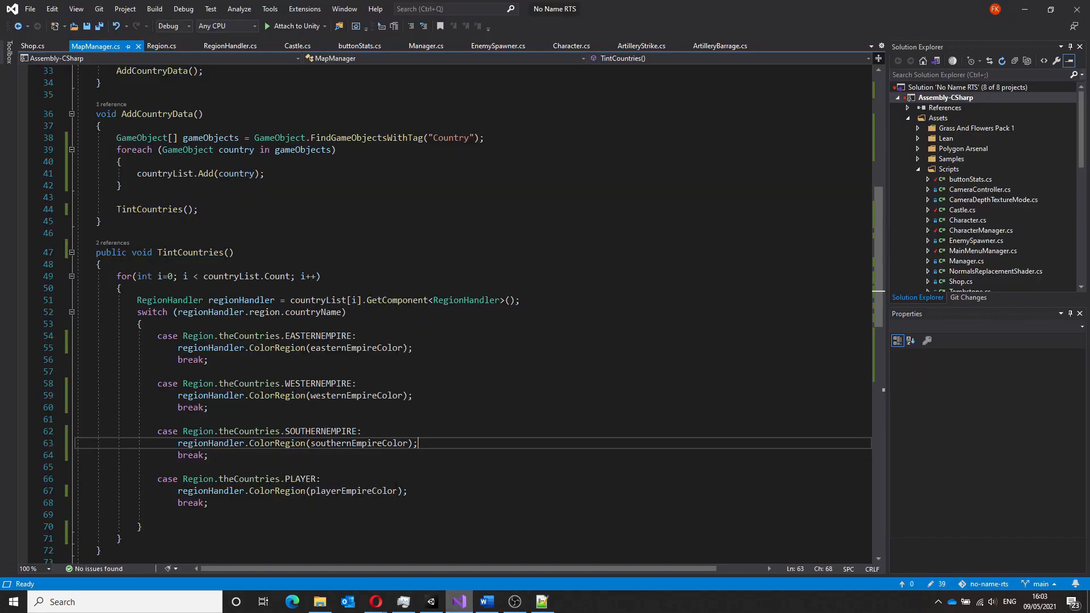
# Inspect Region.cs fields, then read MapManager's AddCountryData and TintCountries switch
pyautogui.click(161, 46)
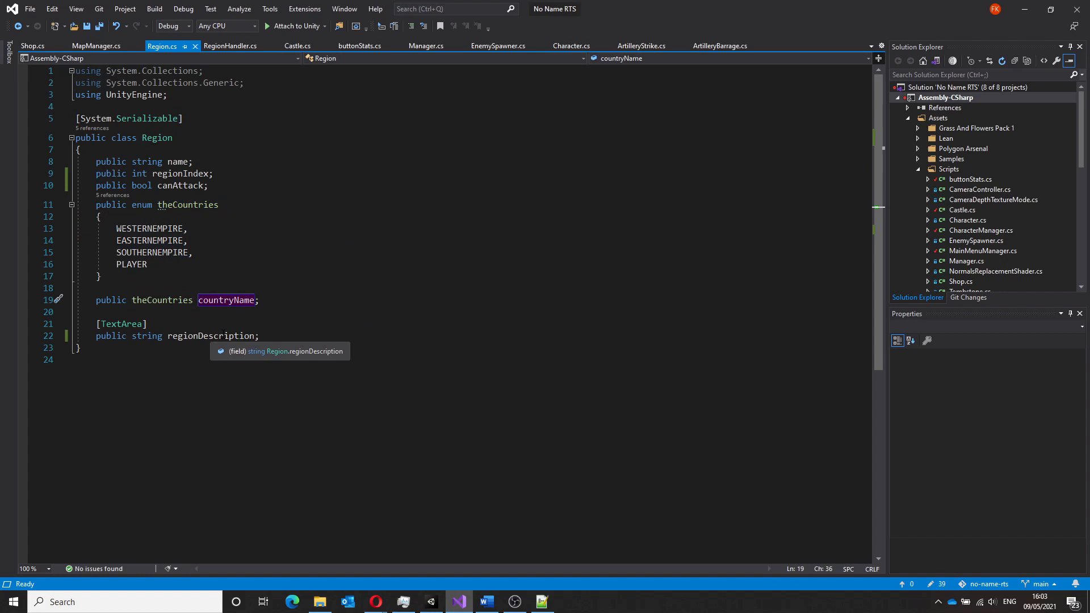
pyautogui.click(211, 336)
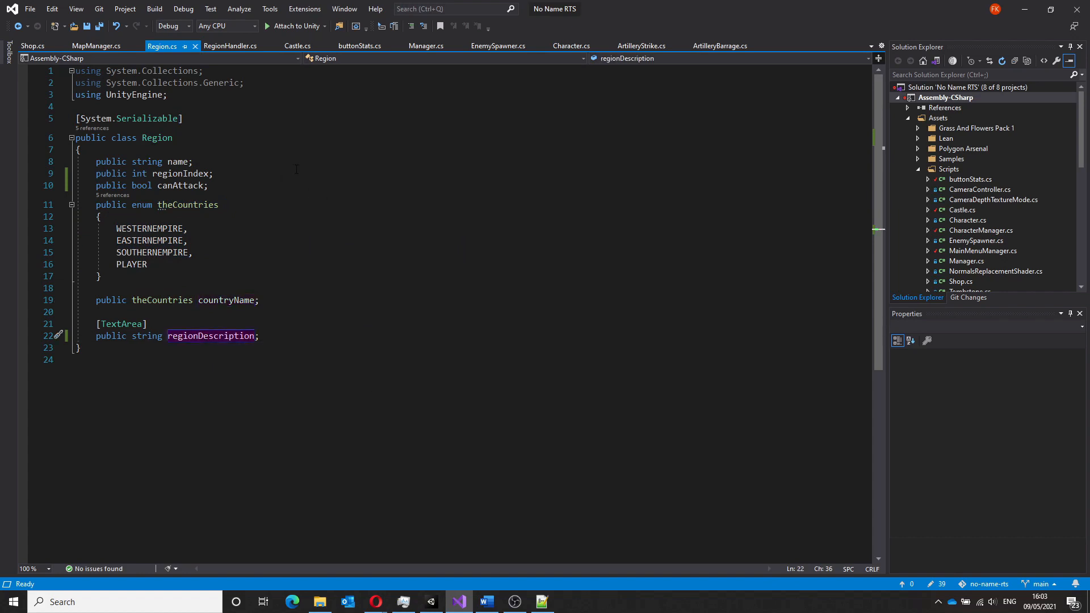
pyautogui.click(98, 46)
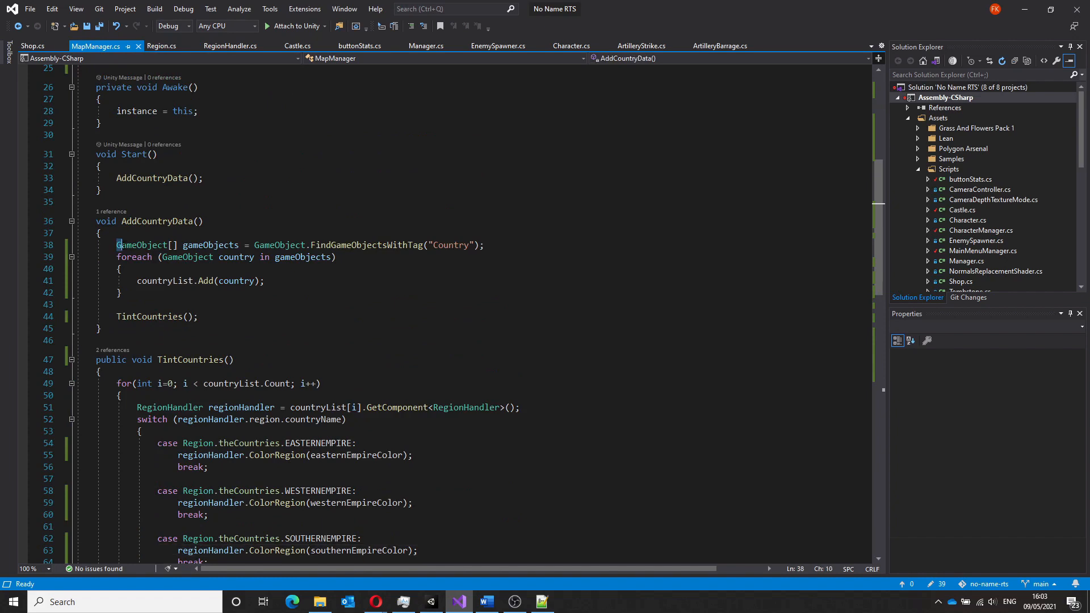
pyautogui.doubleClick(156, 316)
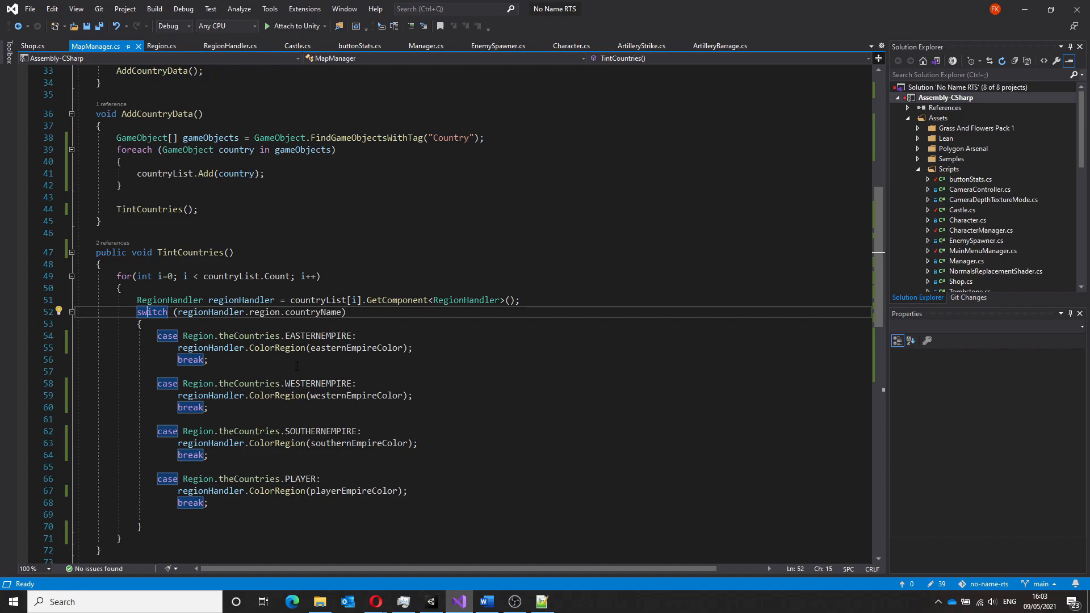
pyautogui.click(430, 601)
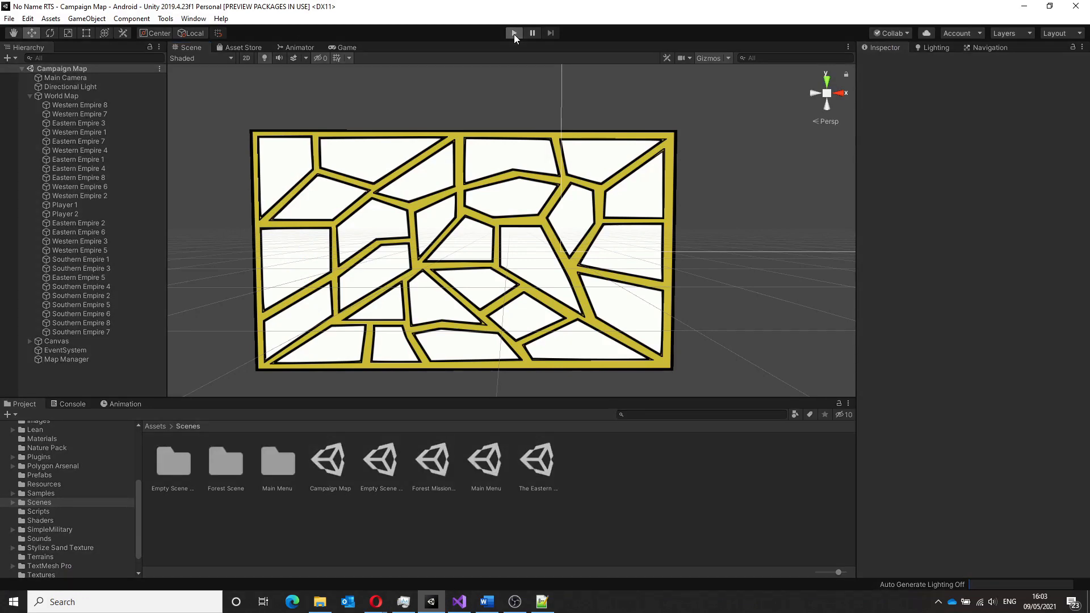
# Play the campaign map and select a region to check its empire tint
pyautogui.click(57, 341)
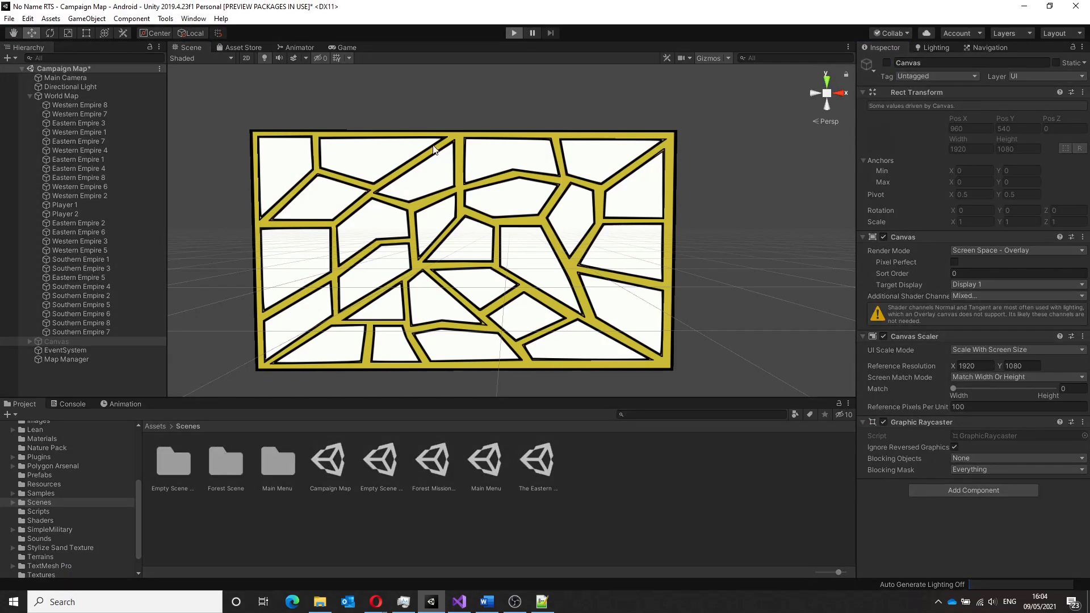
pyautogui.click(514, 32)
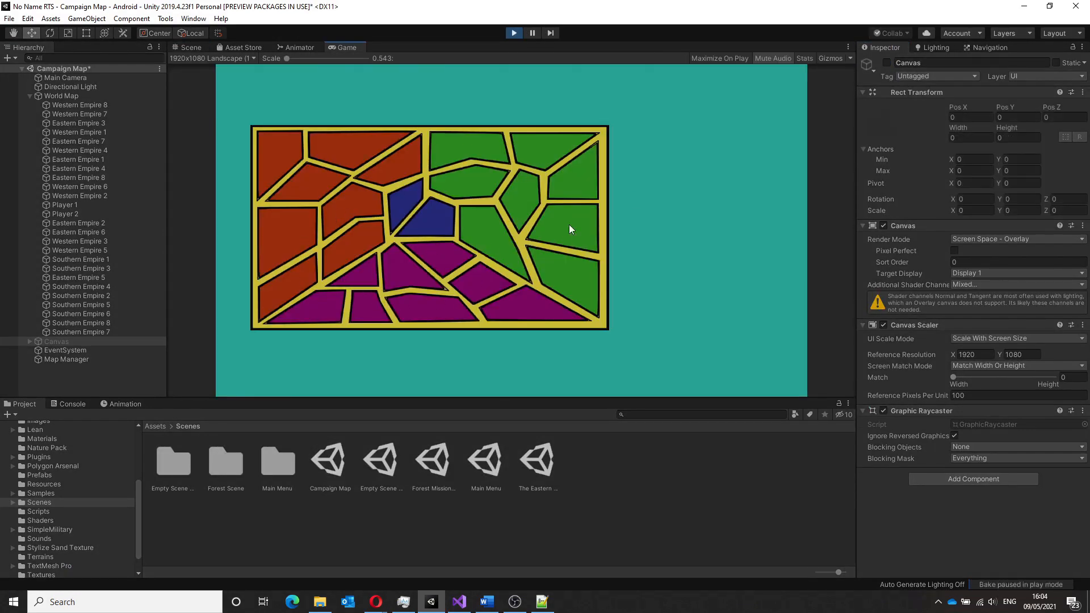
pyautogui.click(189, 47)
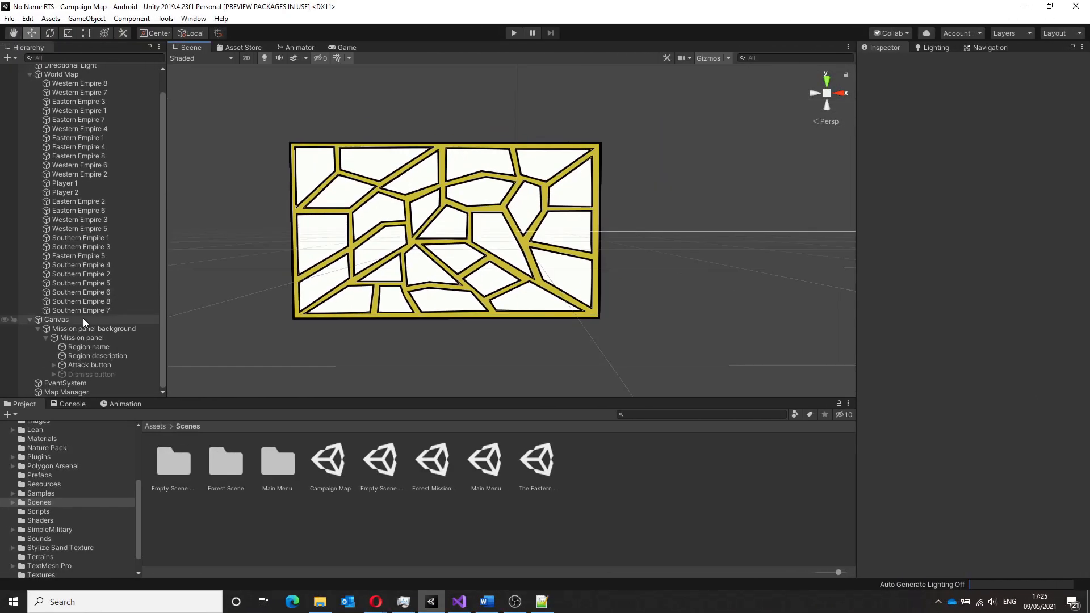
# Inspect the Mission panel background, Region name and Attack button, then enter Play mode
pyautogui.click(95, 329)
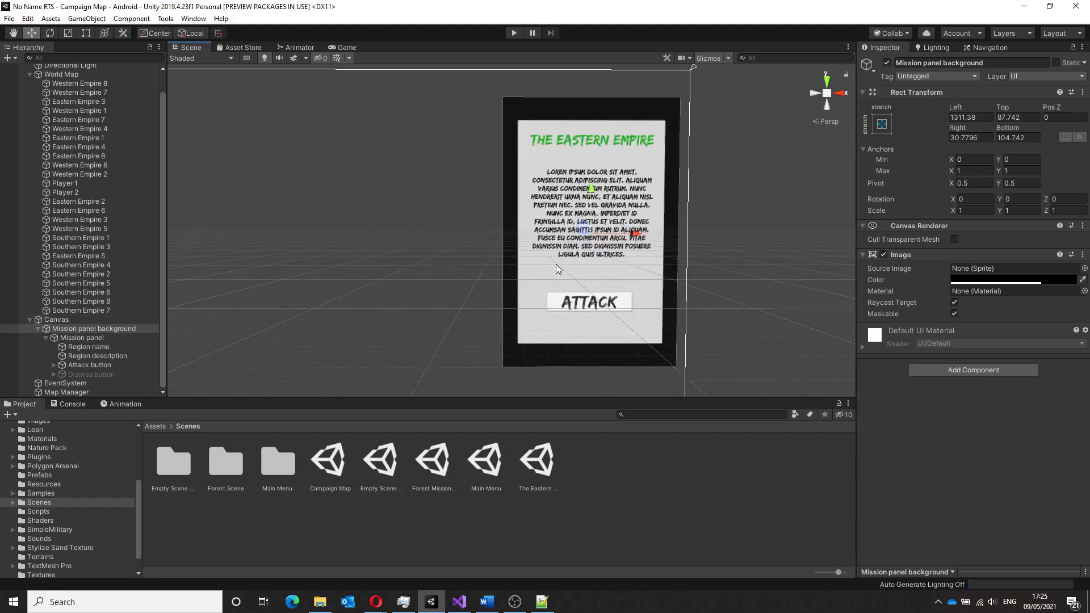
pyautogui.click(88, 347)
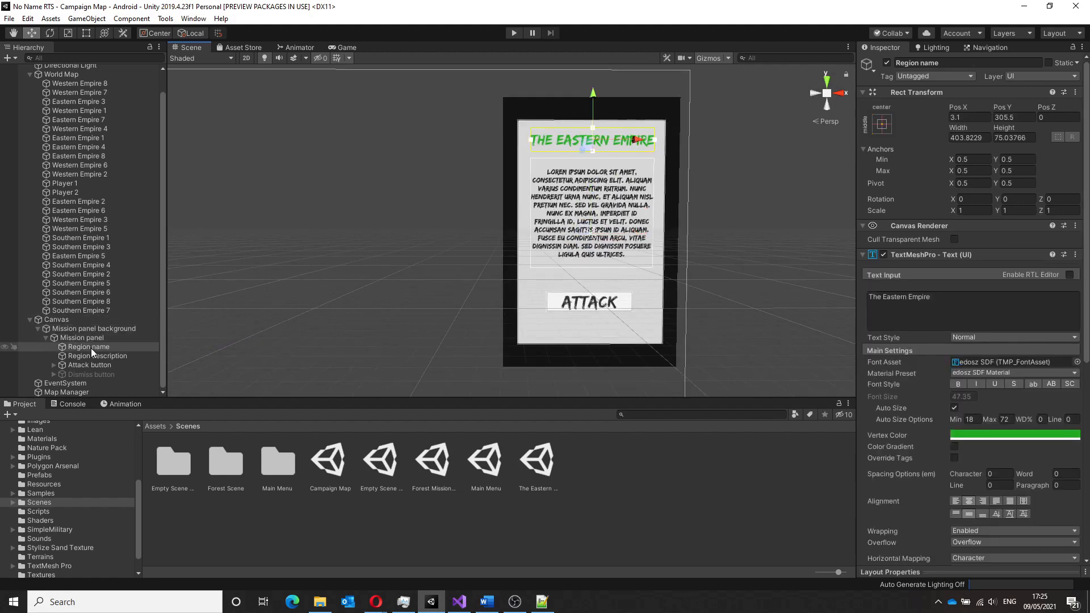
pyautogui.click(89, 365)
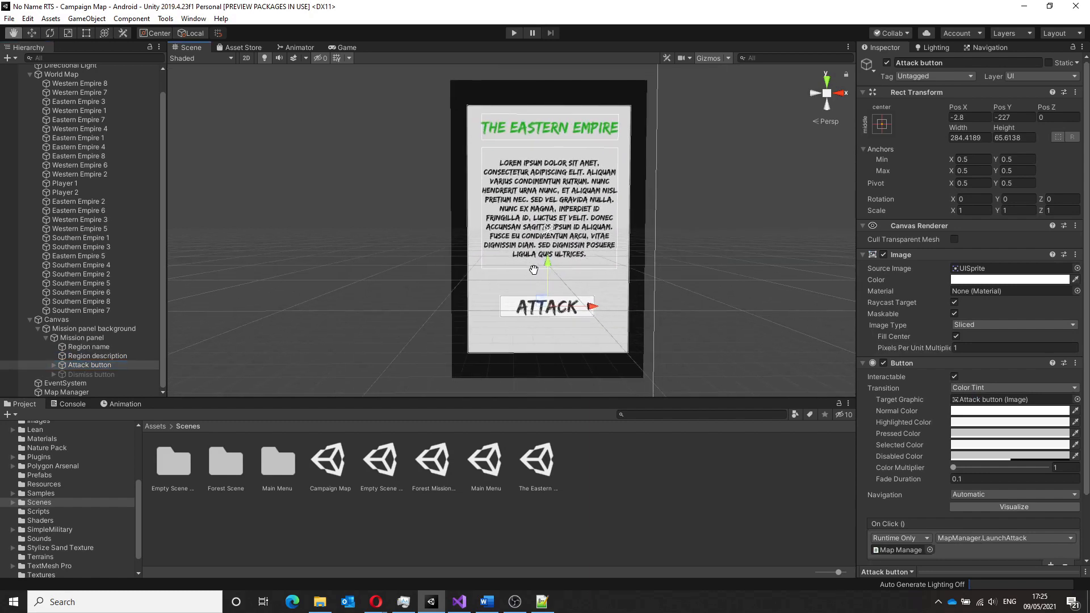
pyautogui.click(513, 33)
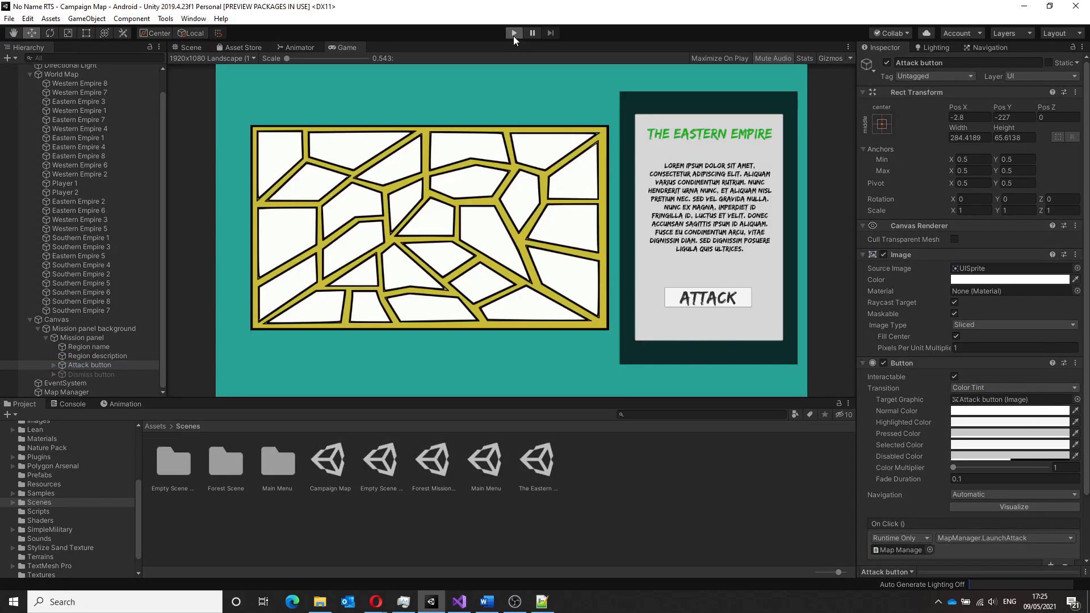
# Click Western Empire and blue regions in the running game to check the panel details
pyautogui.click(513, 33)
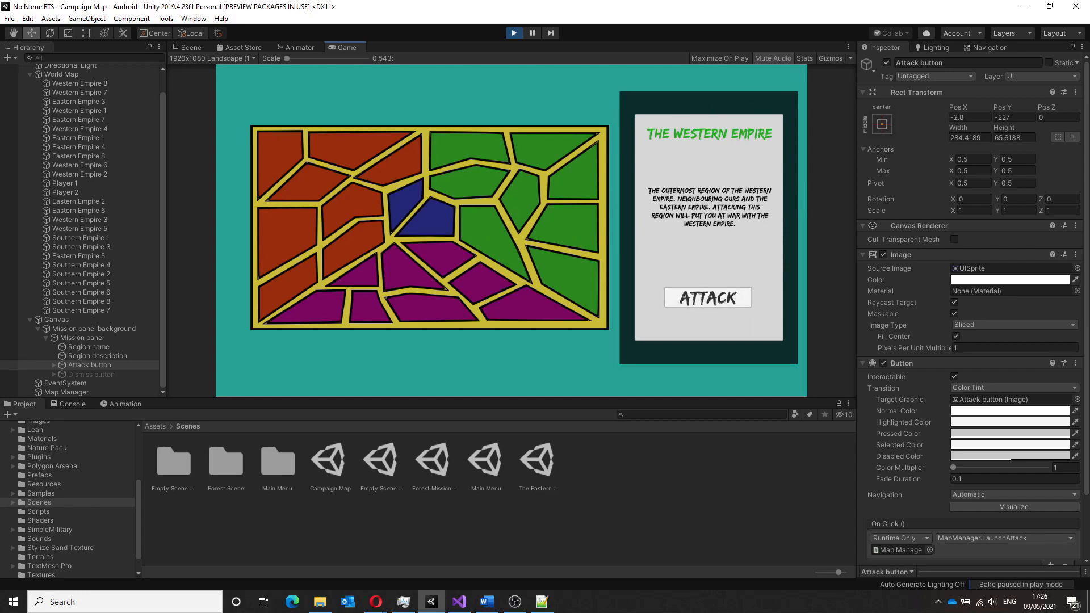
pyautogui.click(707, 298)
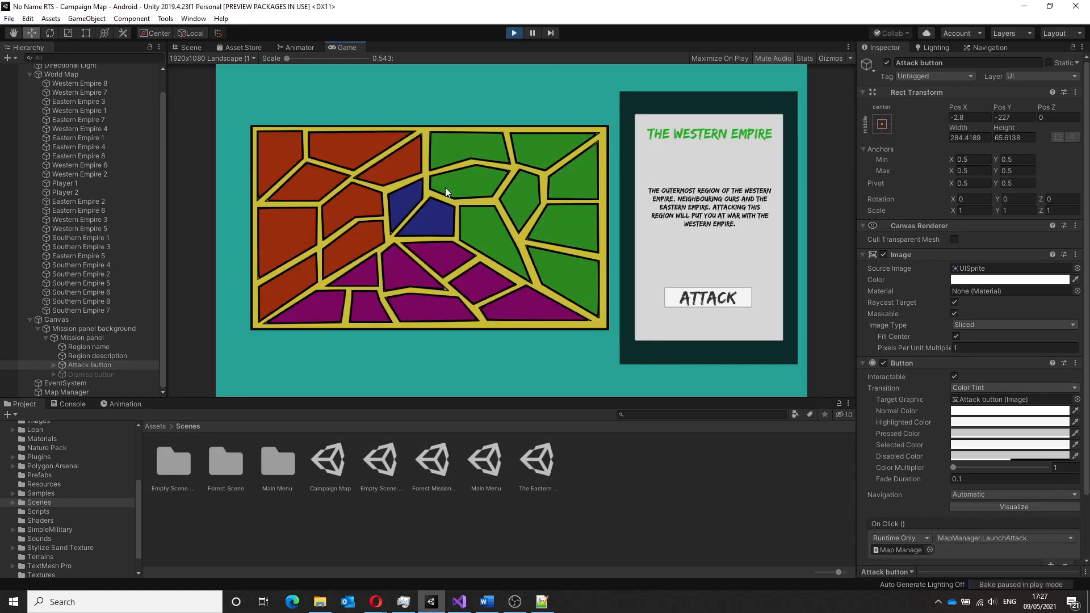
pyautogui.click(514, 33)
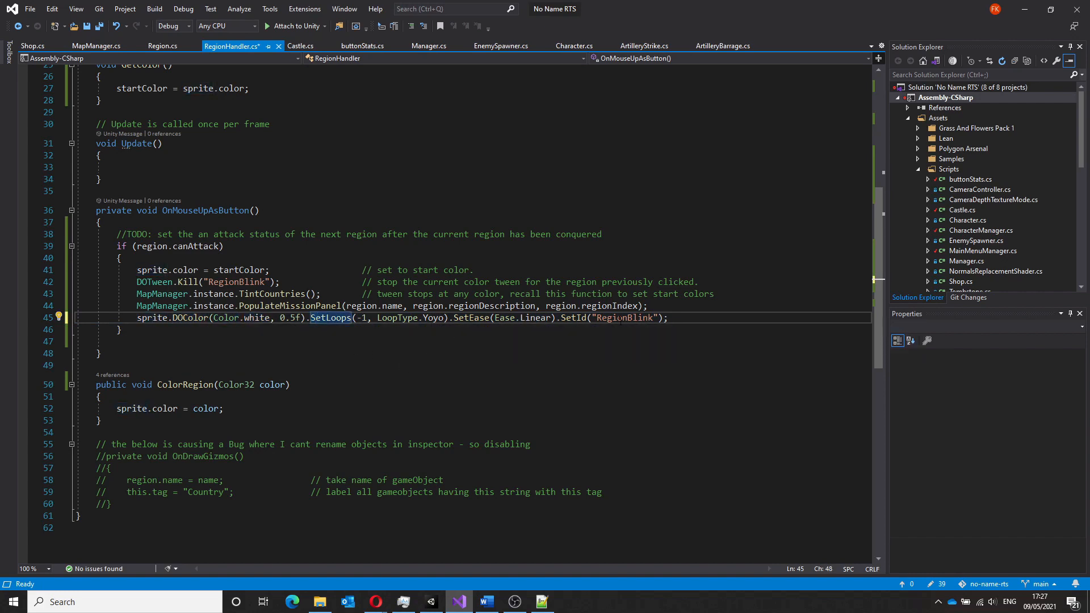
# Save RegionHandler.cs with the DOColor blink and mission-panel click code
pyautogui.press('ctrl+s')
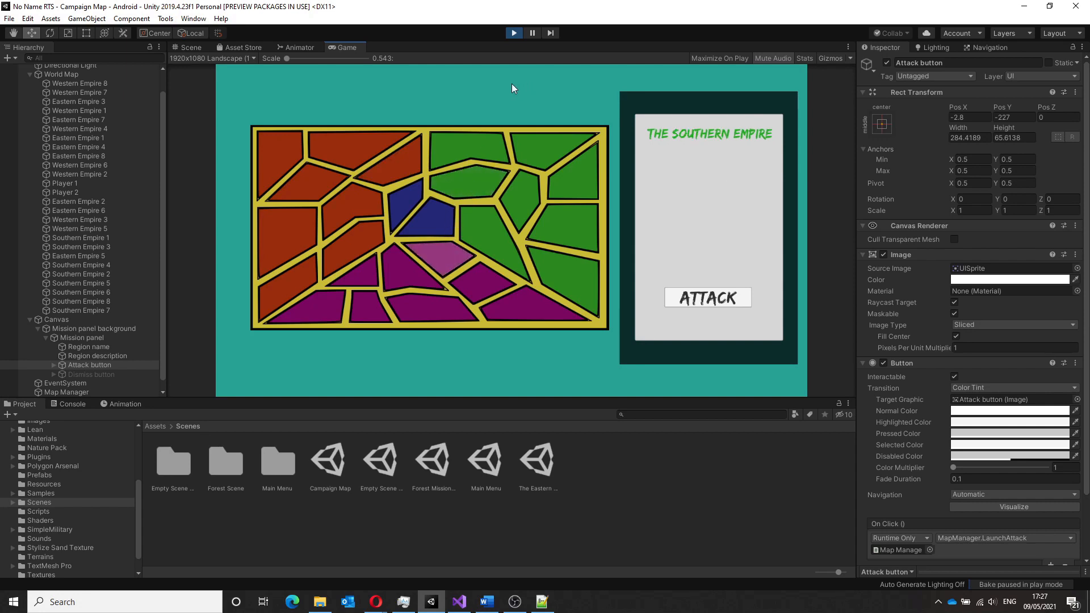
# Click Eastern, Western and Southern Empire regions in the running map to check blink and panel
pyautogui.click(472, 180)
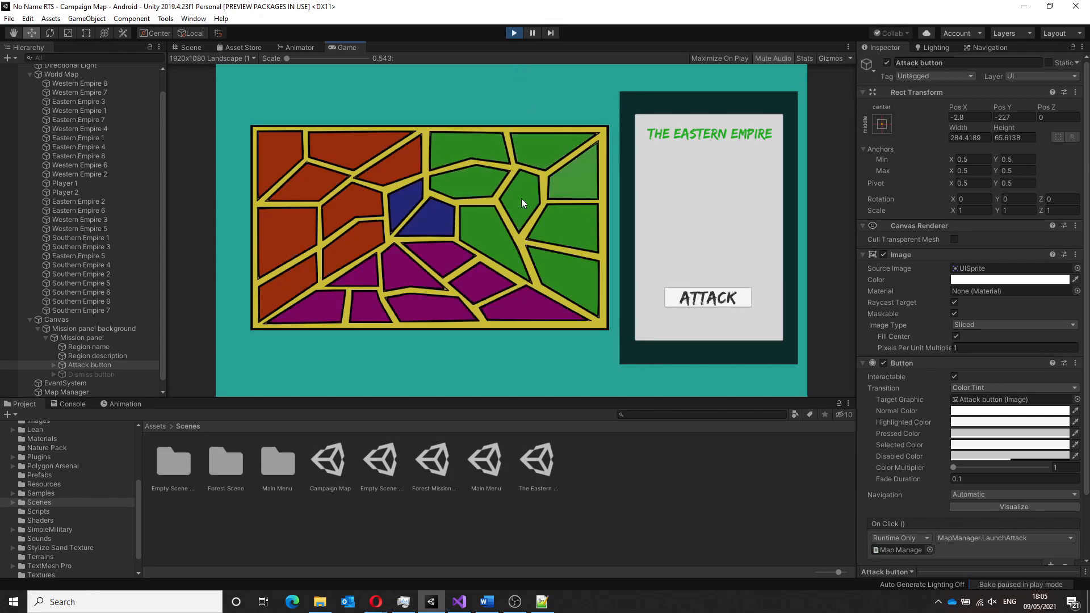
pyautogui.click(347, 201)
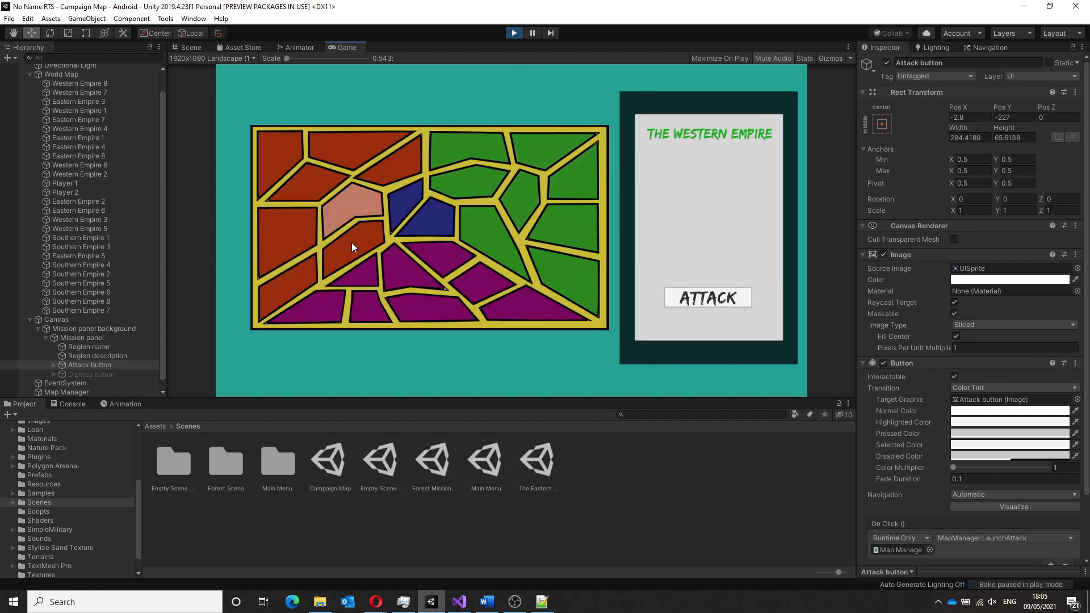
pyautogui.click(441, 253)
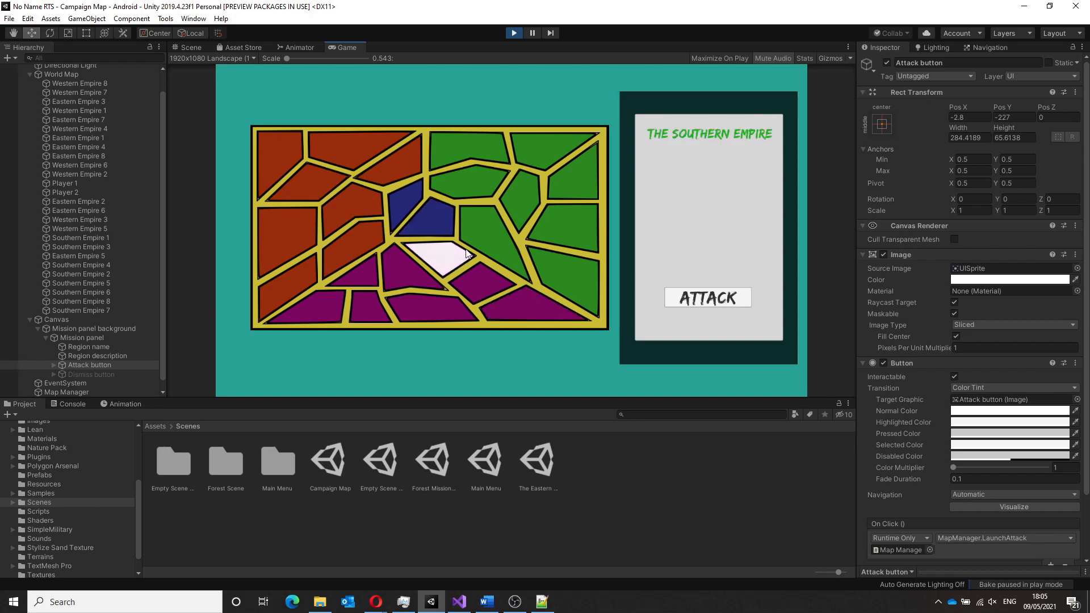
pyautogui.click(458, 601)
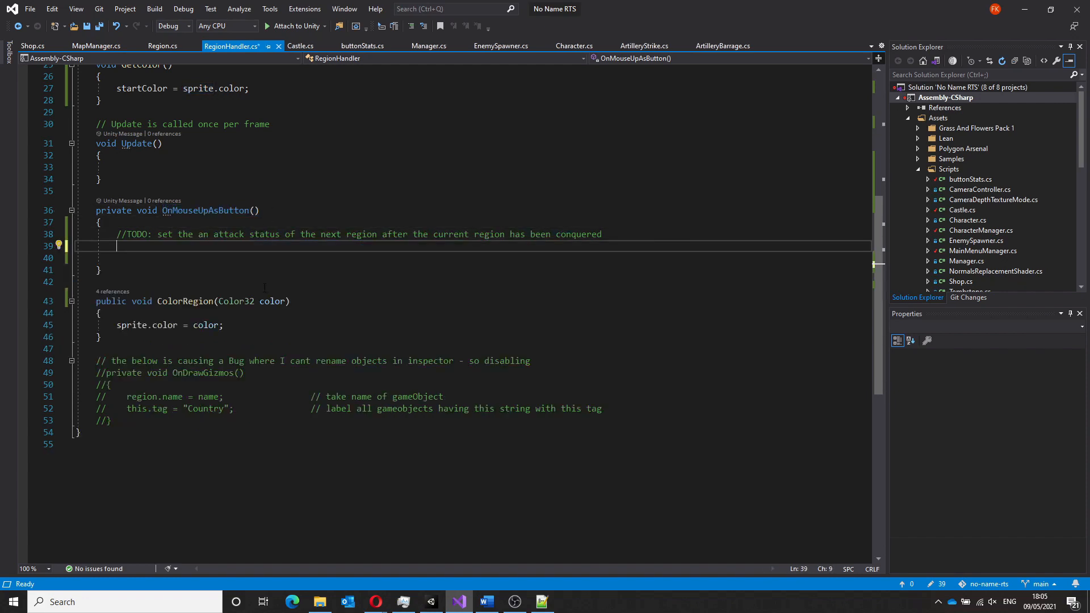
# Wrap the tint, blink and PopulateMissionPanel lines in if (region.canAttack)
pyautogui.write('if')
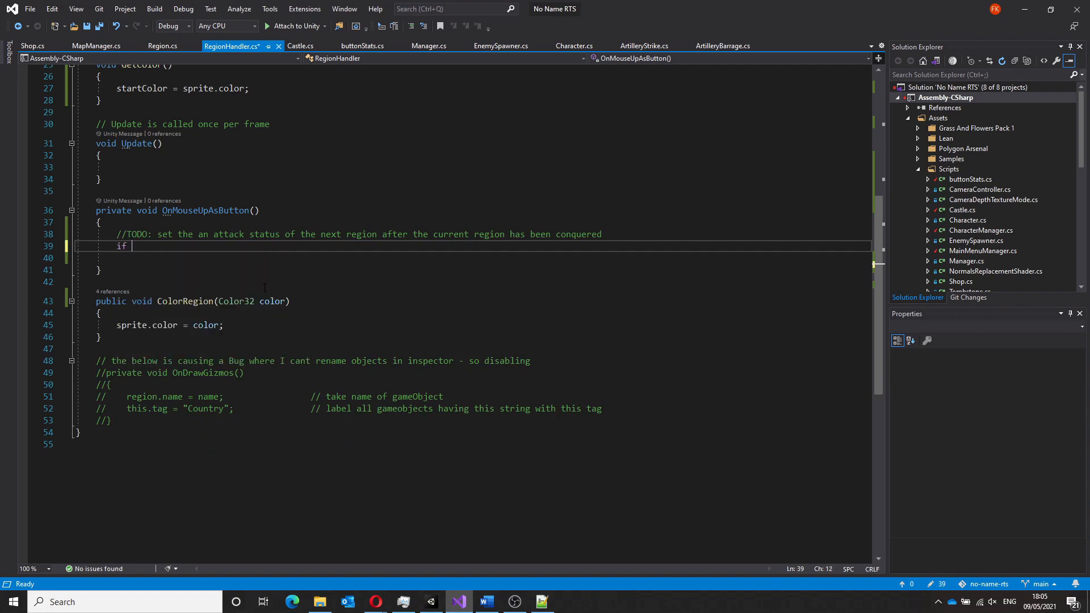
pyautogui.write('(region.canAttack)')
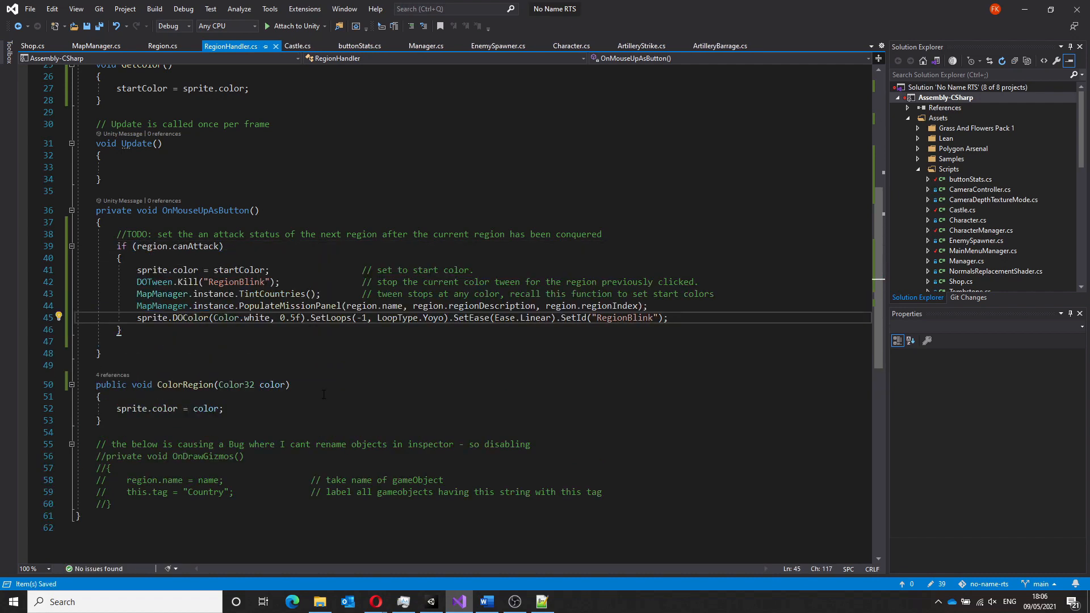
pyautogui.moveTo(488, 538)
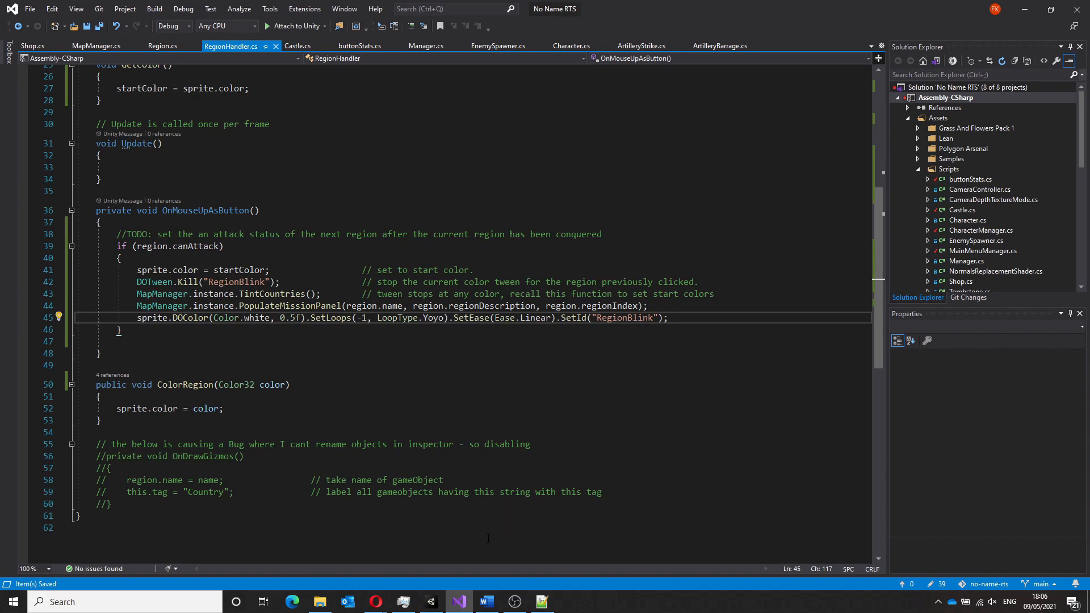
# Start a quick play test of the campaign map, then stop it
pyautogui.click(431, 601)
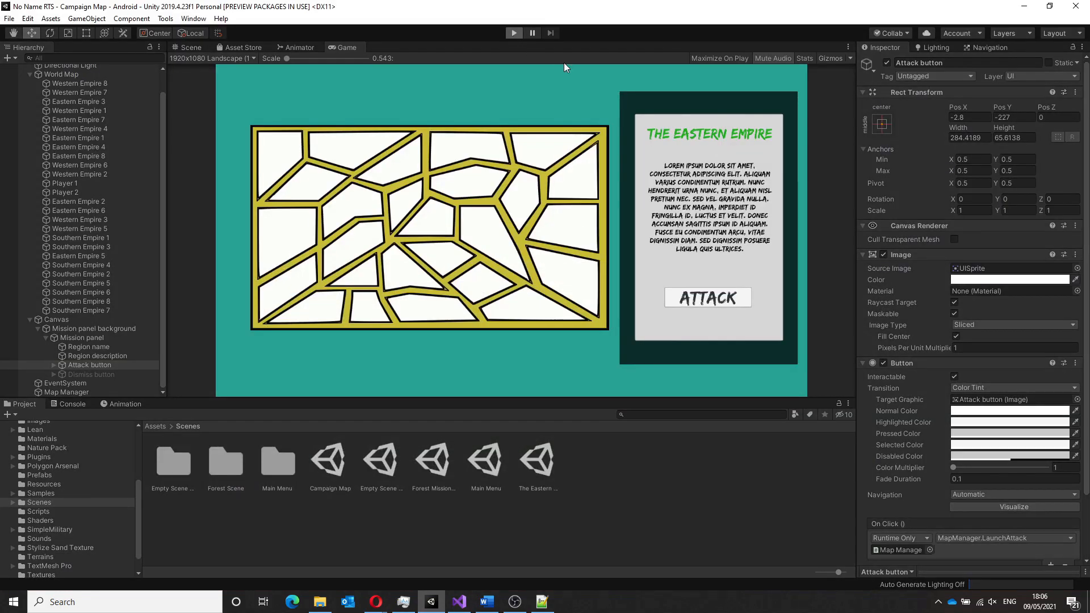
pyautogui.click(513, 33)
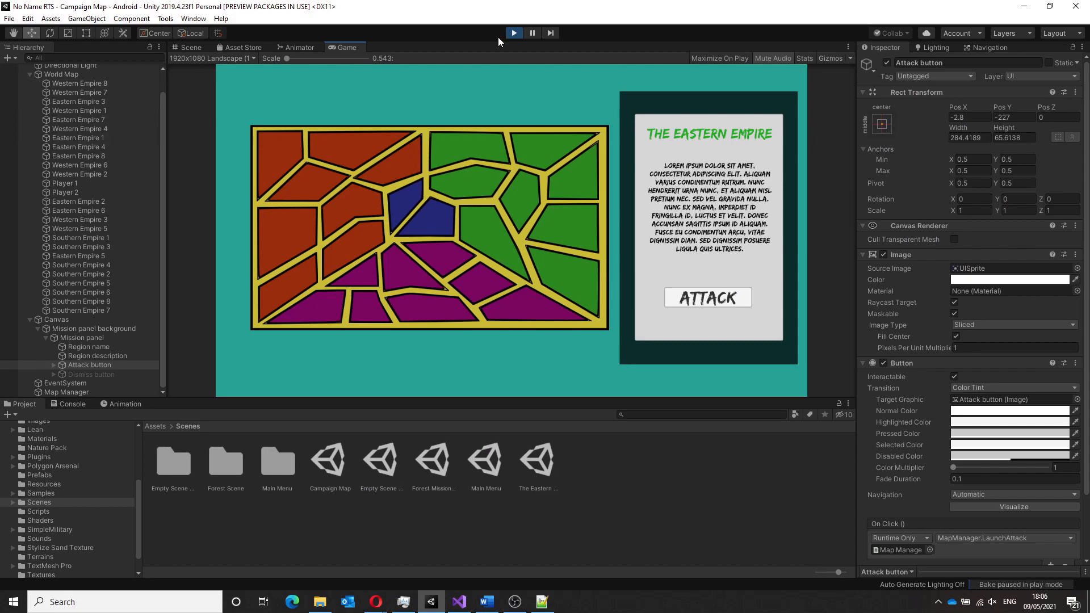
pyautogui.click(191, 47)
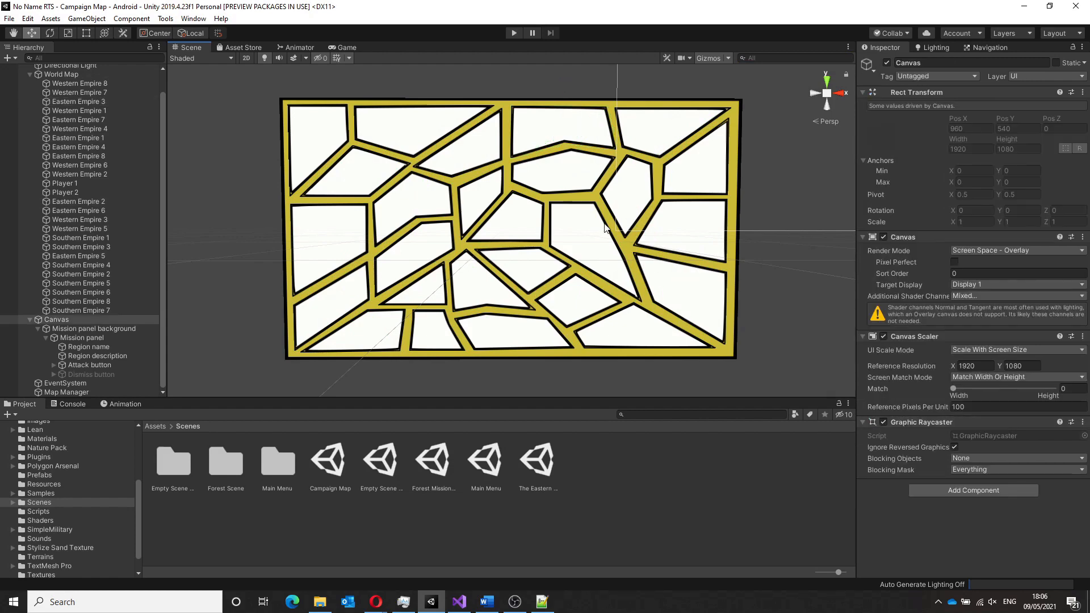
# Select Eastern Empire 4, replay, click a region, and stop Play mode
pyautogui.click(629, 188)
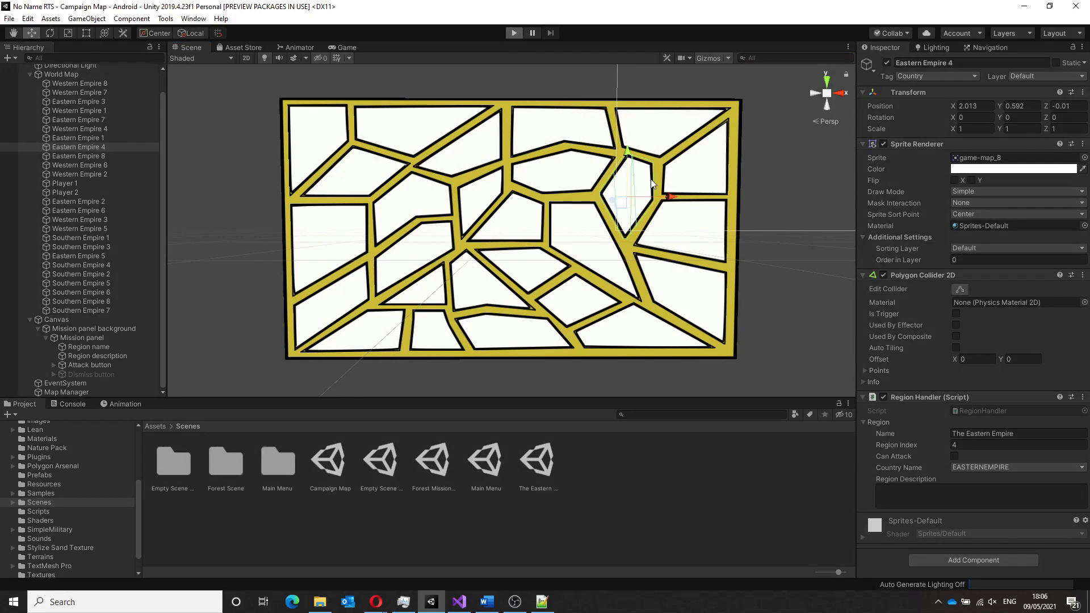
pyautogui.click(513, 33)
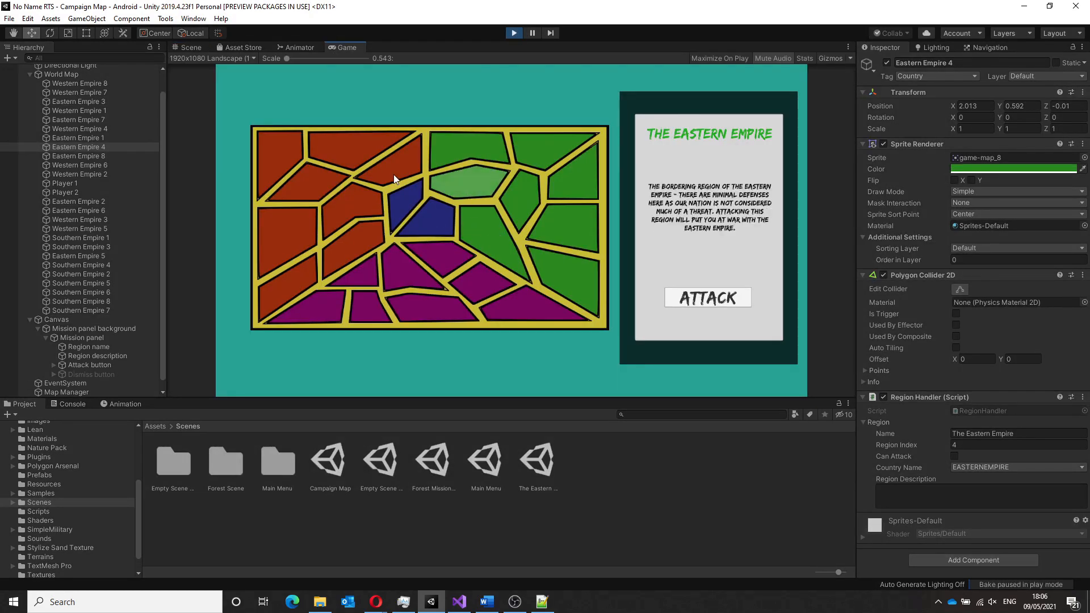
pyautogui.click(449, 260)
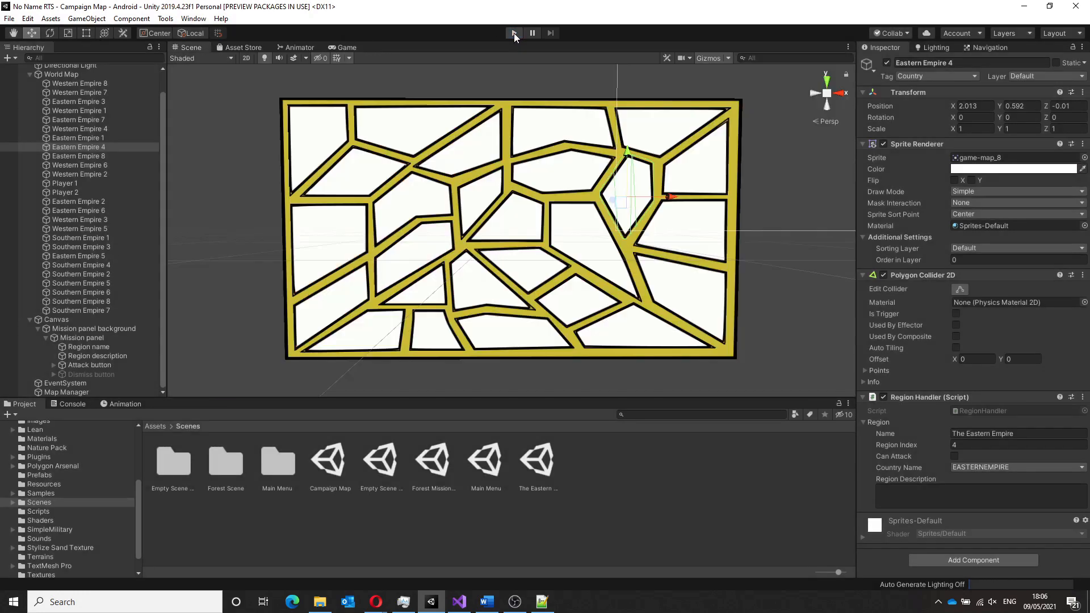
pyautogui.click(513, 32)
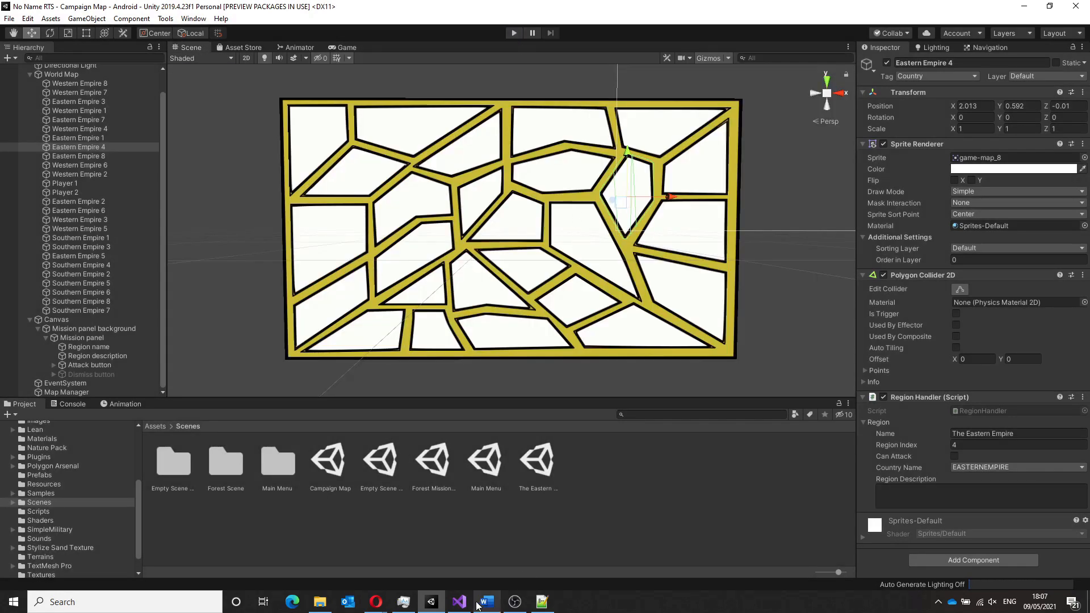
# Add canAttack checks with Eastern, Western and Southern disabled-colour else branches in TintCountries
pyautogui.click(458, 602)
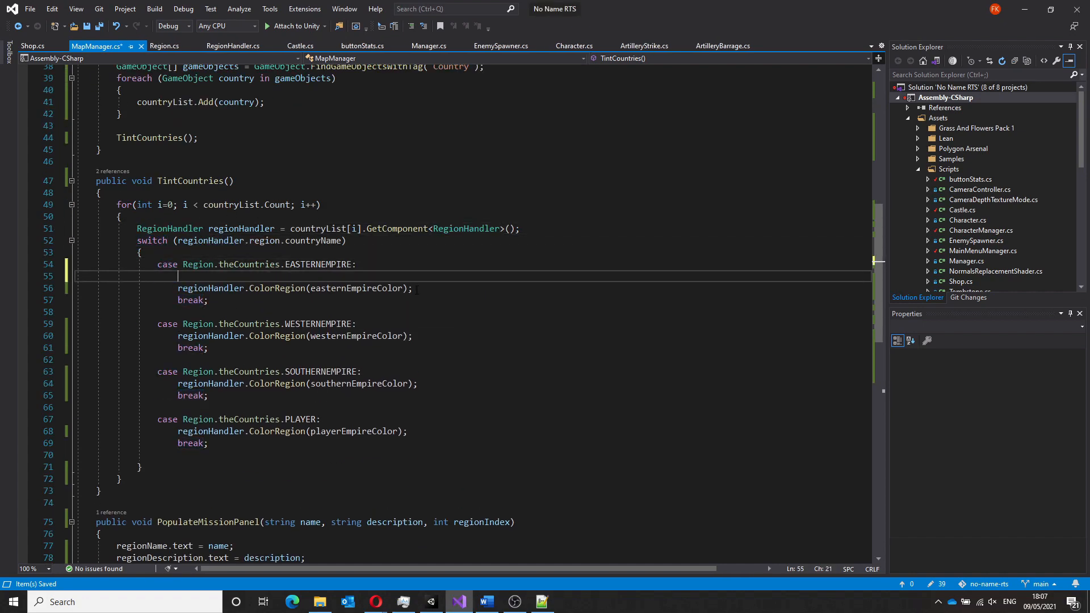
pyautogui.write('if (regionHandler.region.canAttack')
pyautogui.write('else')
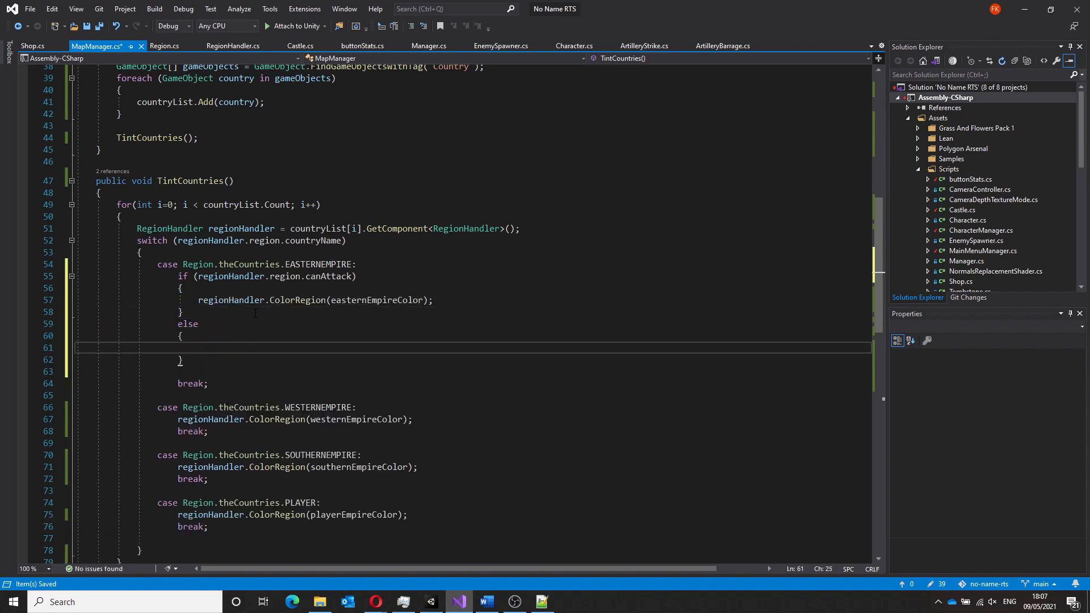
pyautogui.write('regionHandler.ColorRegion(easternEmpireColorD);')
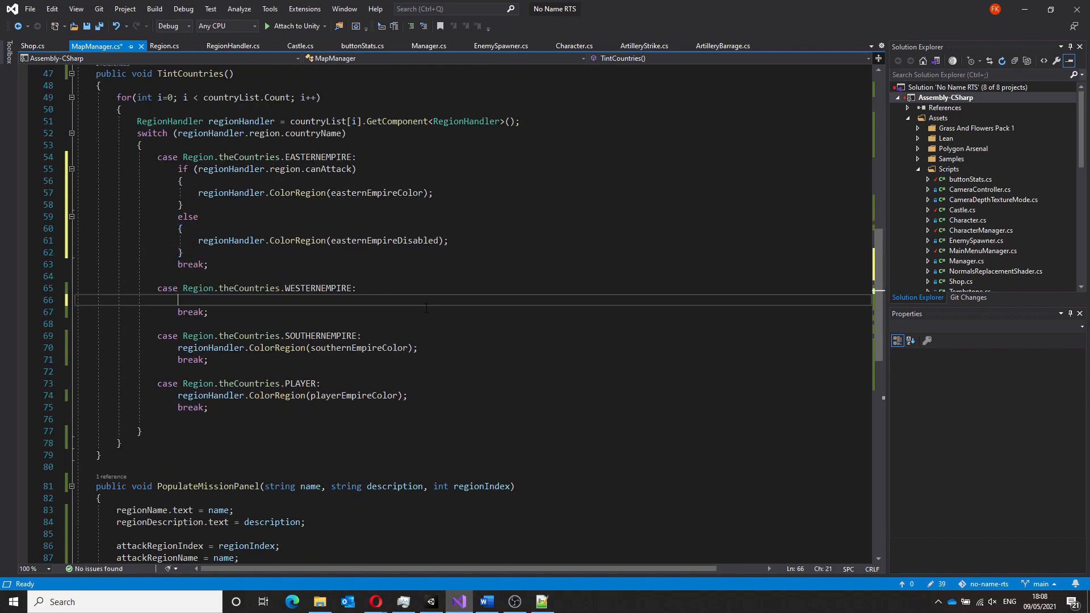
pyautogui.write('if (regionHandler.region)')
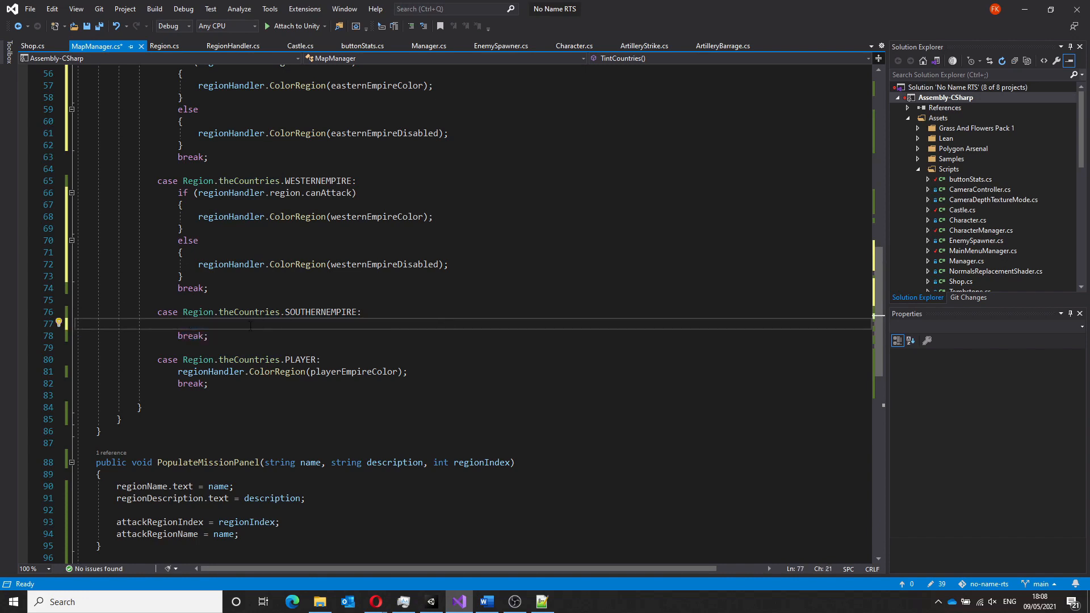
pyautogui.write('if (regionHandler.region')
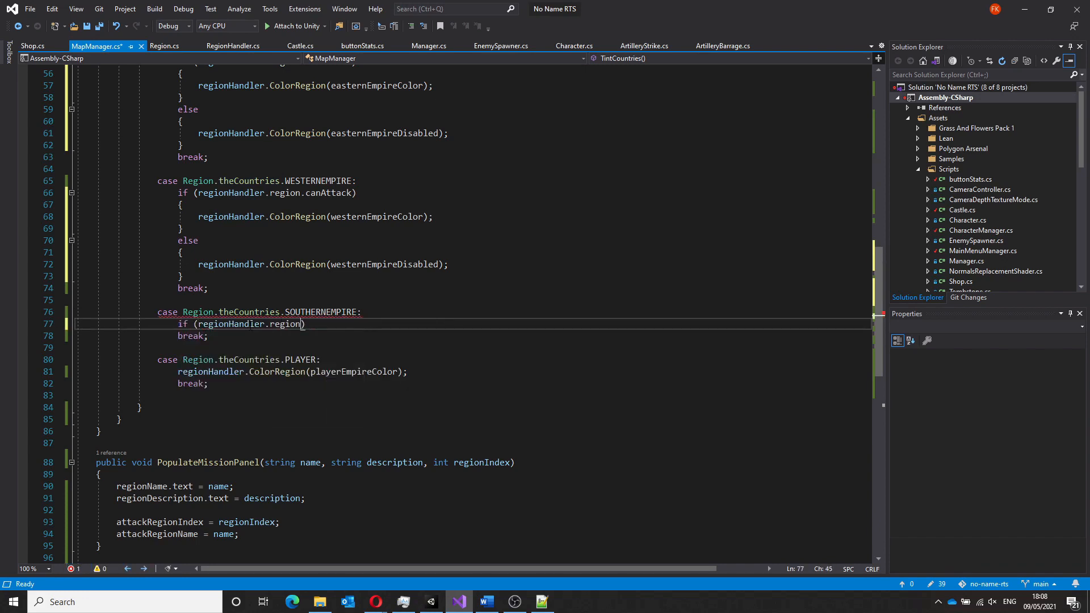
pyautogui.write('.canAttack)')
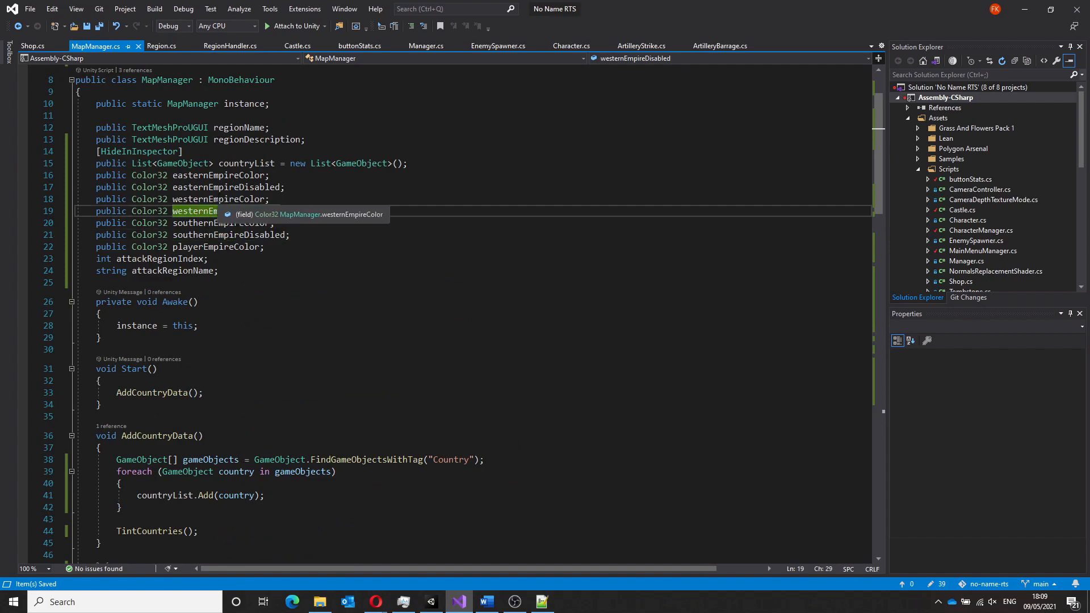
pyautogui.scroll(-3)
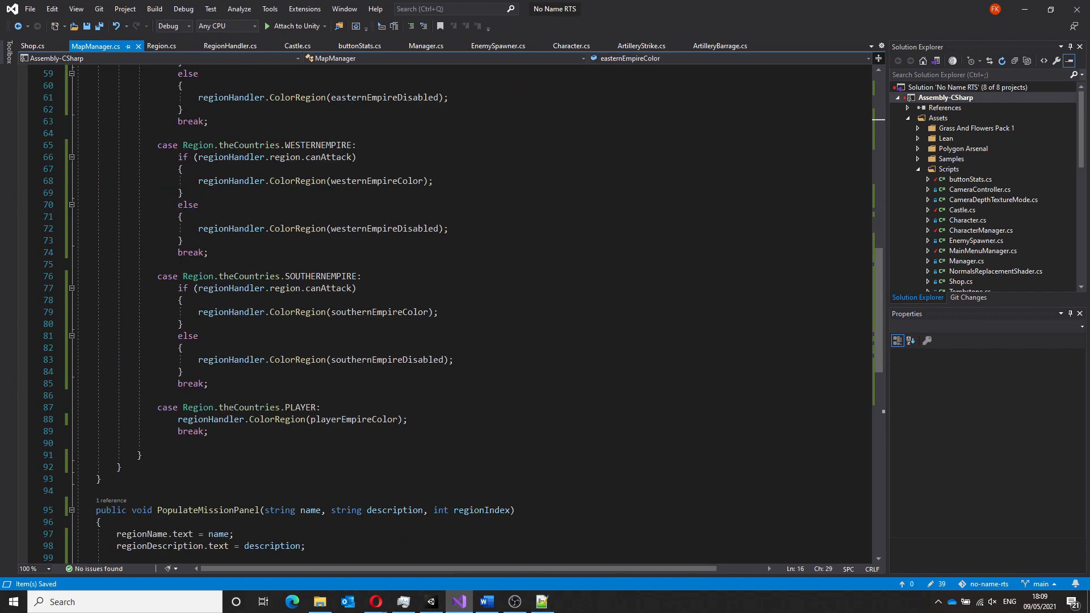
pyautogui.click(177, 395)
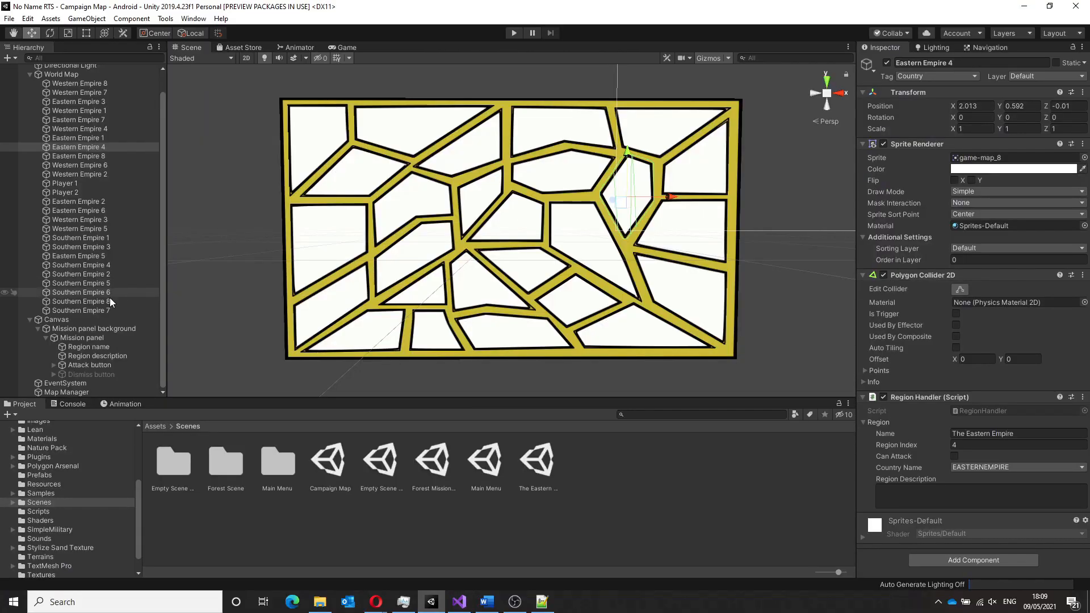
# Select Map Manager and adjust the Western Empire Disabled colour to a muted shade
pyautogui.click(67, 392)
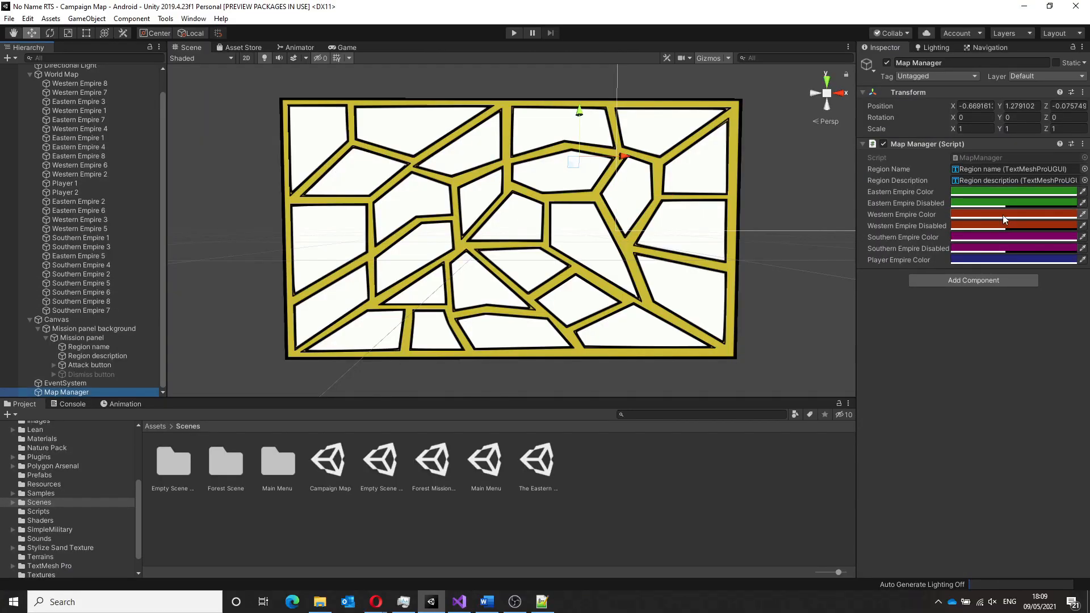
pyautogui.click(1013, 214)
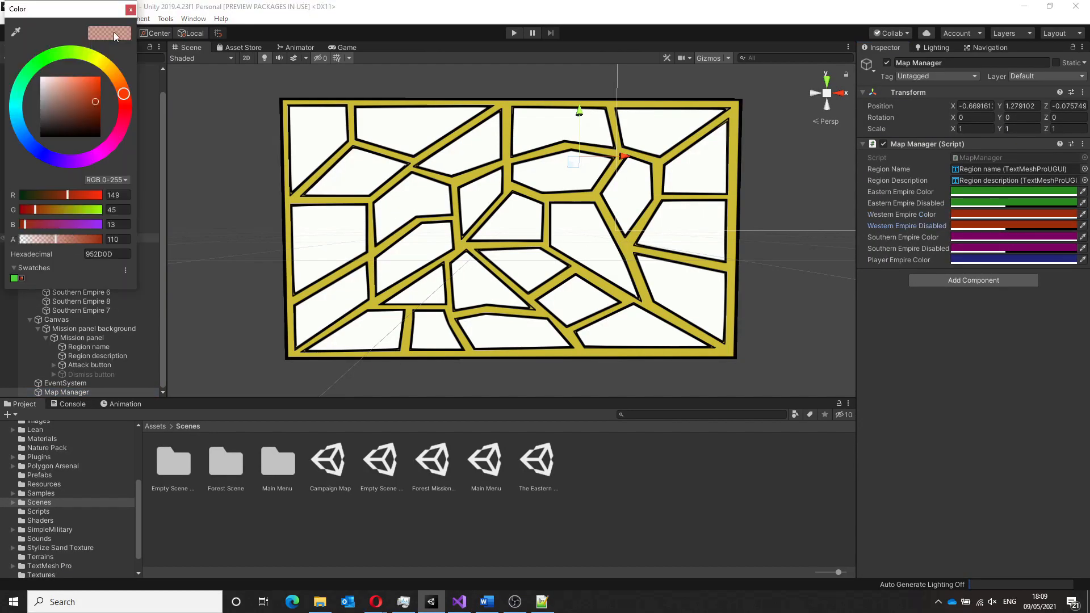
pyautogui.click(514, 33)
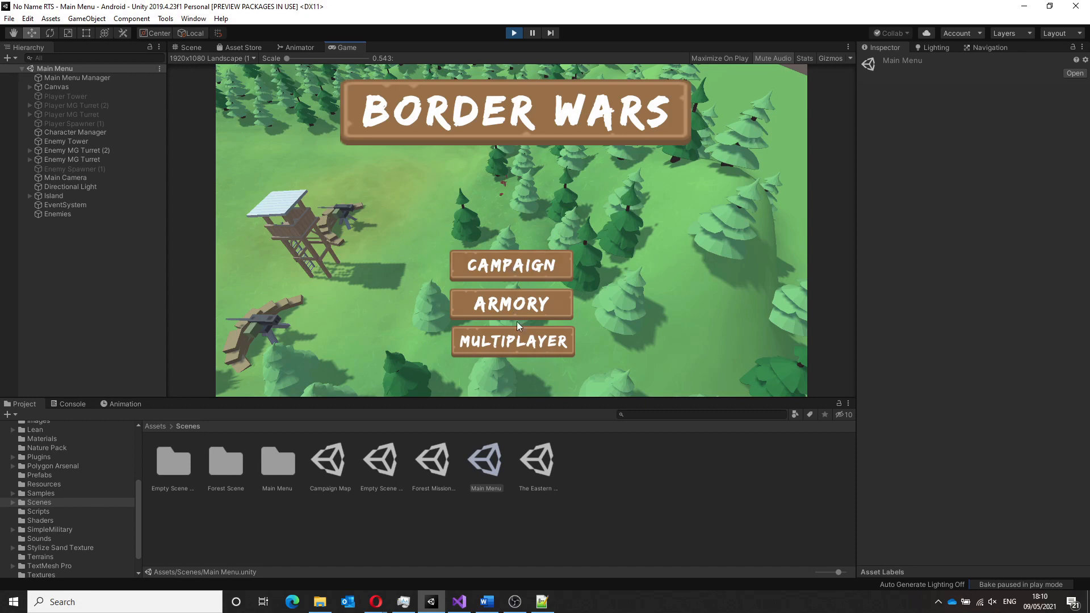
# Open Campaign, select an Eastern Empire region, Attack, and dismiss the mission briefing
pyautogui.click(512, 264)
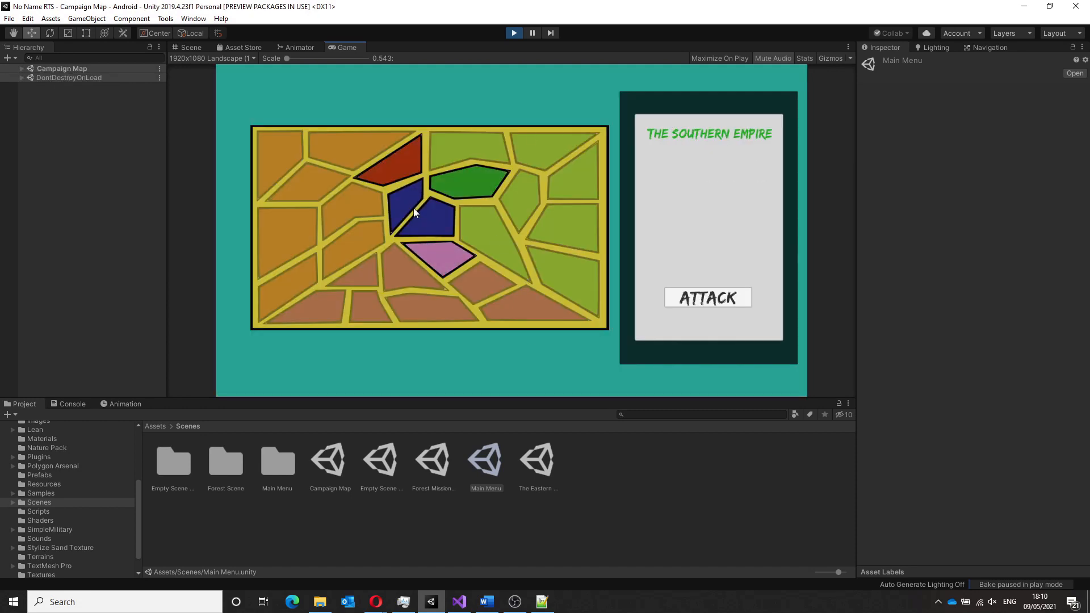
pyautogui.click(474, 180)
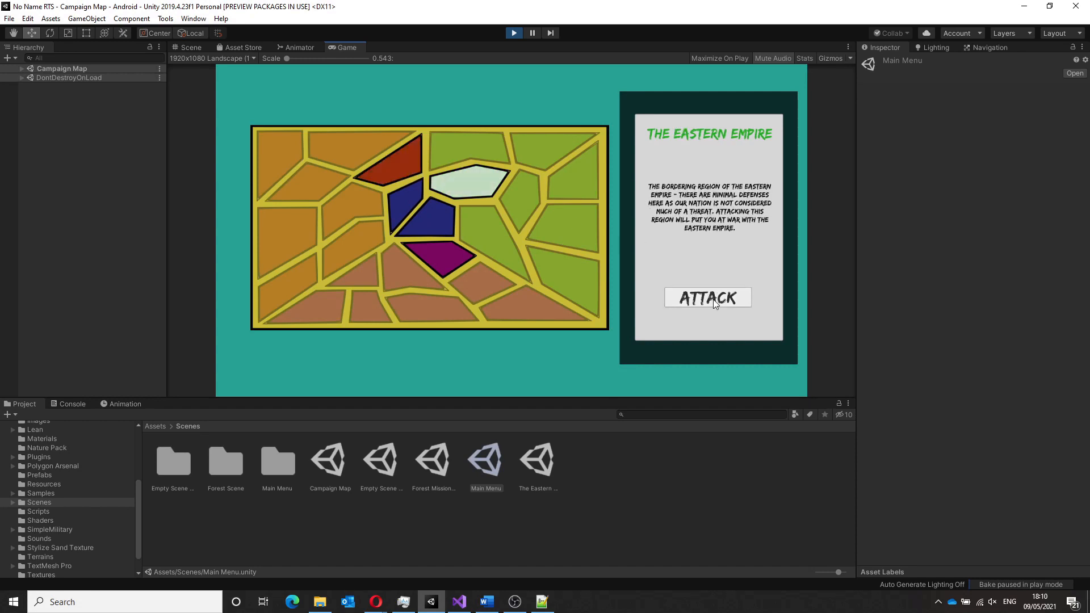
pyautogui.click(707, 298)
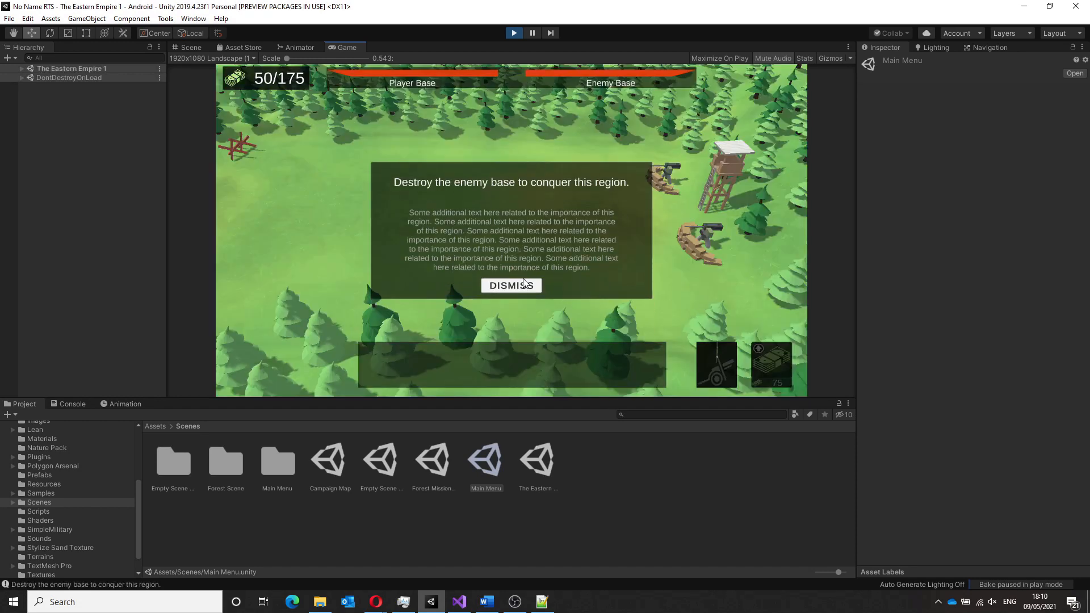
pyautogui.click(510, 285)
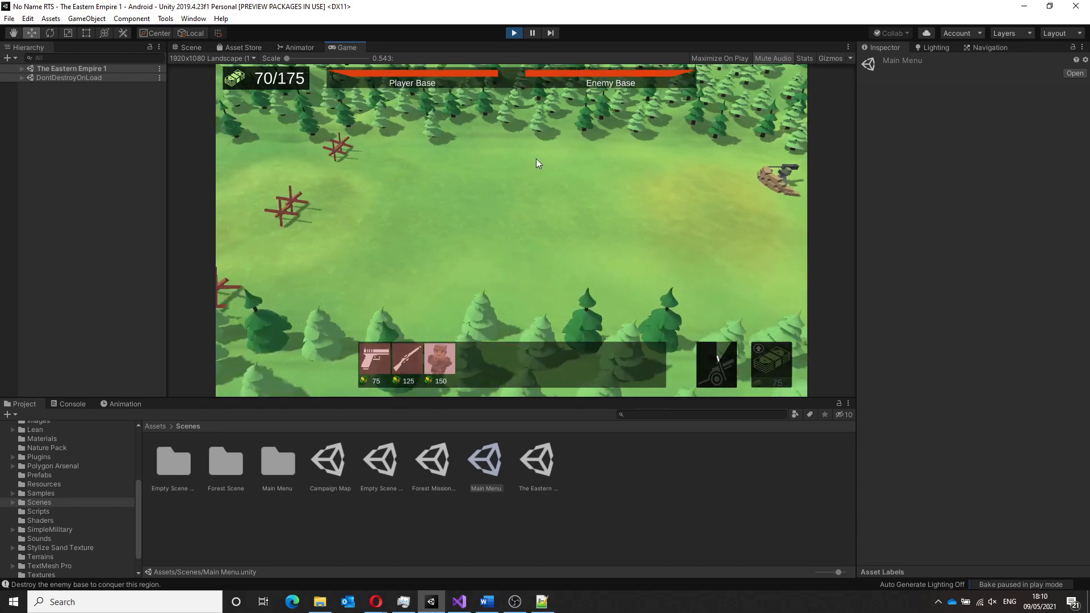